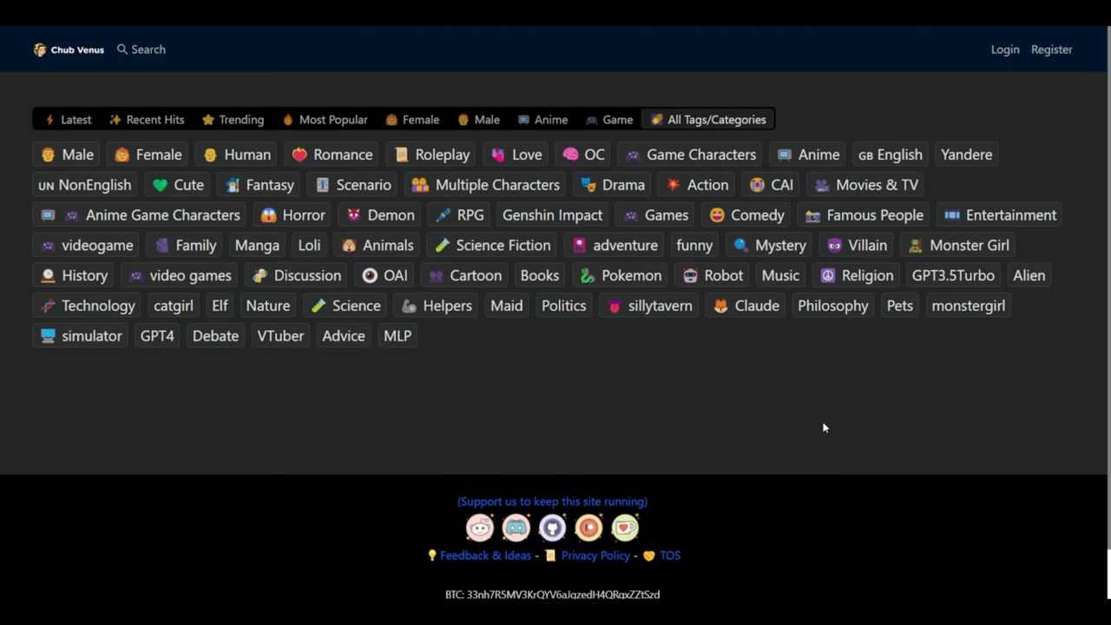
mouse_move(823, 427)
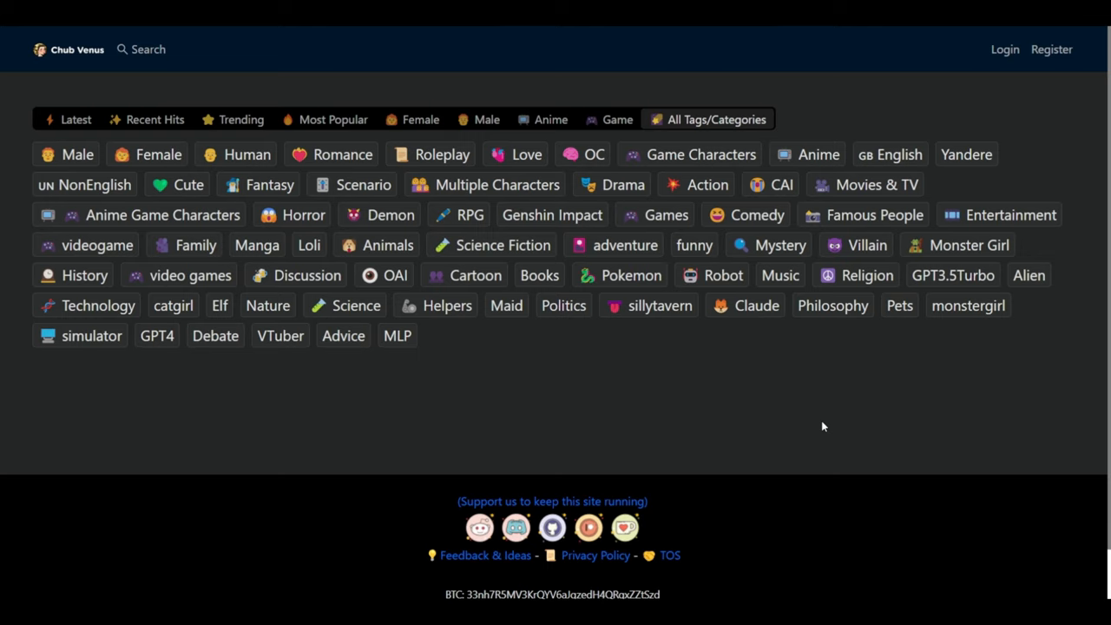
mouse_move(965, 253)
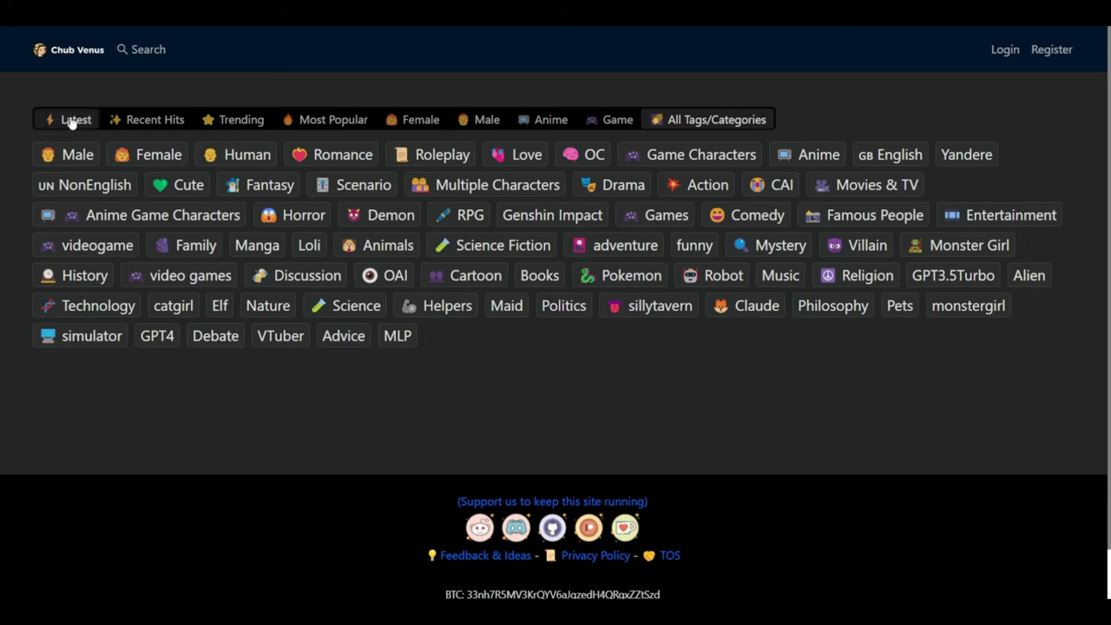
mouse_move(652, 111)
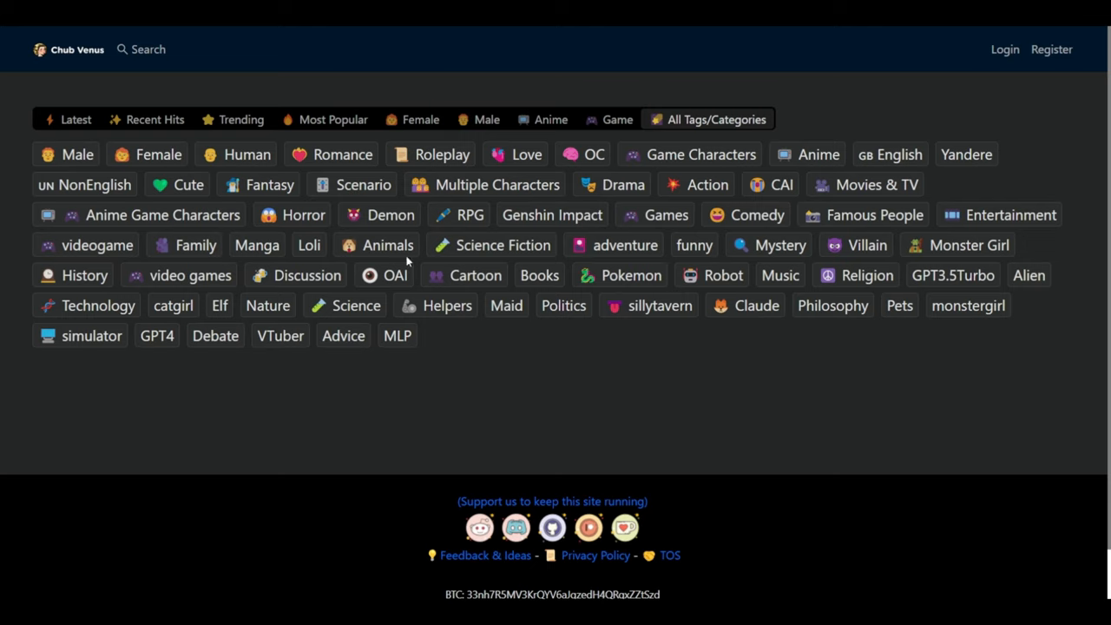
mouse_move(809, 333)
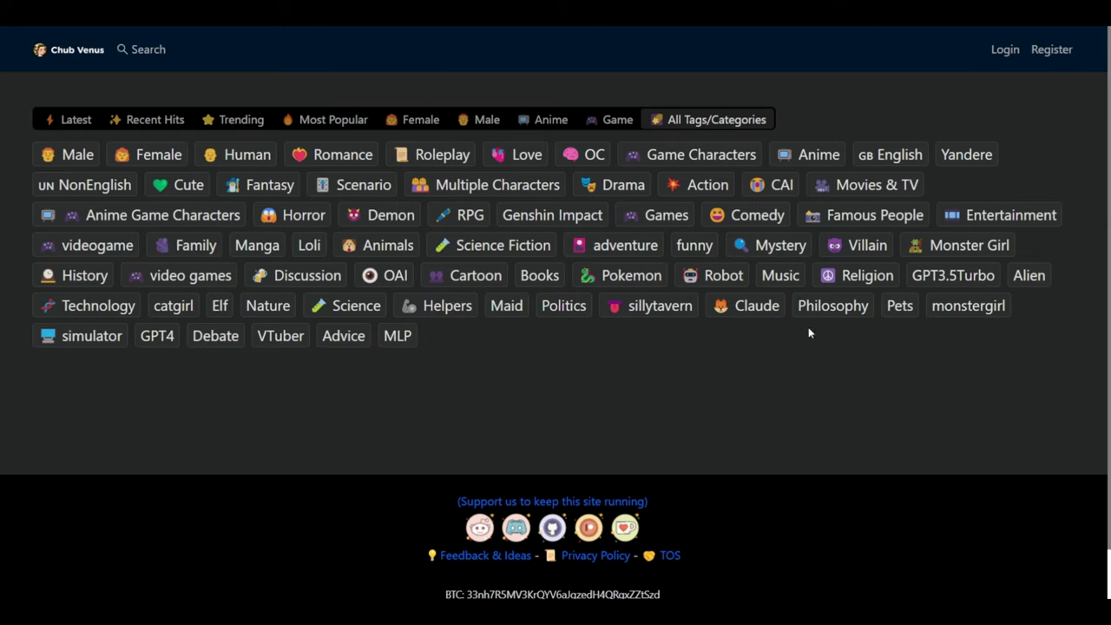
mouse_move(654, 408)
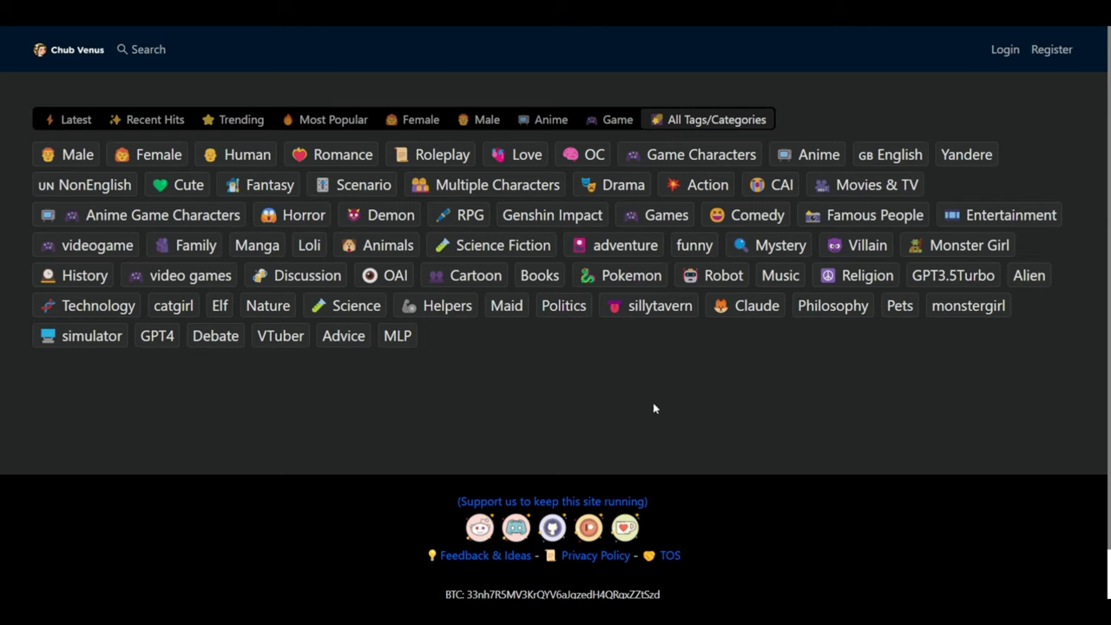
mouse_move(1004, 49)
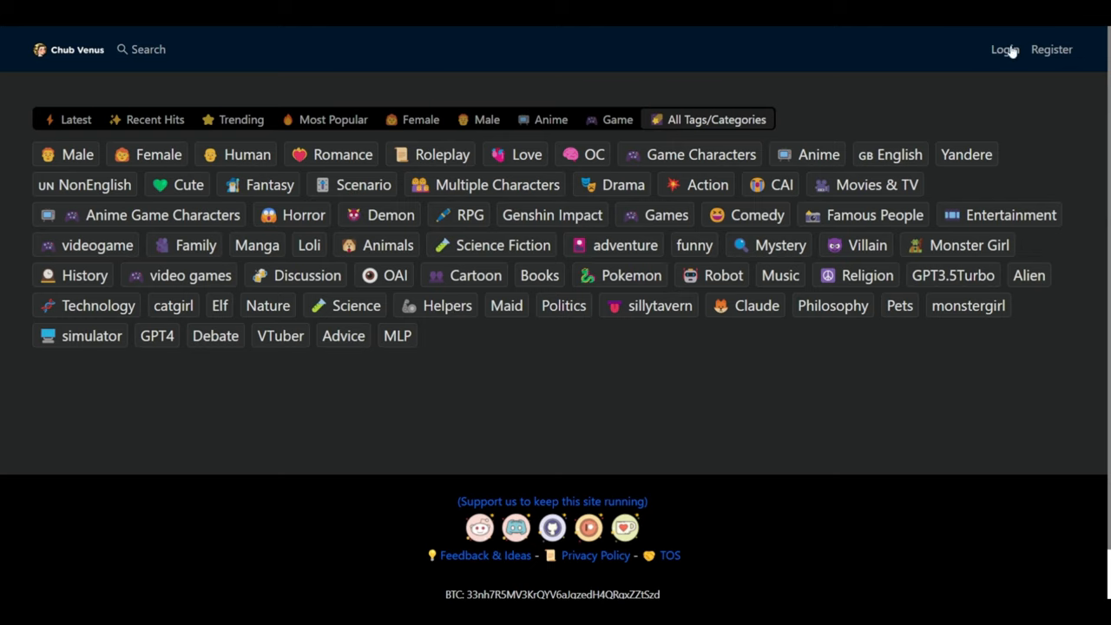
mouse_move(1051, 48)
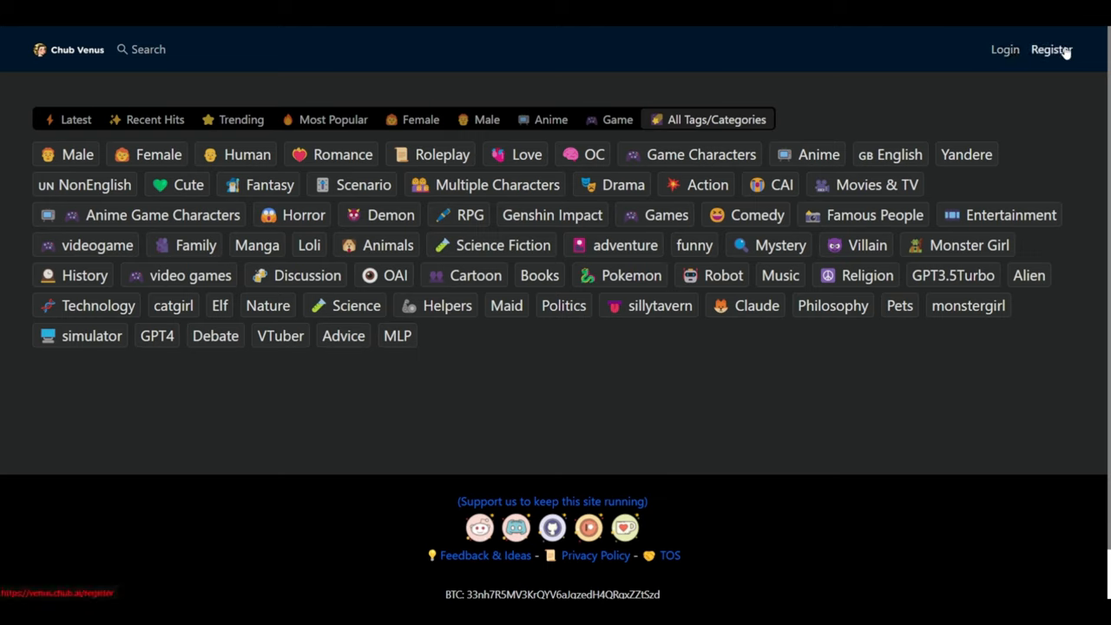
Log into Chub Venus with the saved credentials, reaching the Recent Hits listing.
left_click(1004, 48)
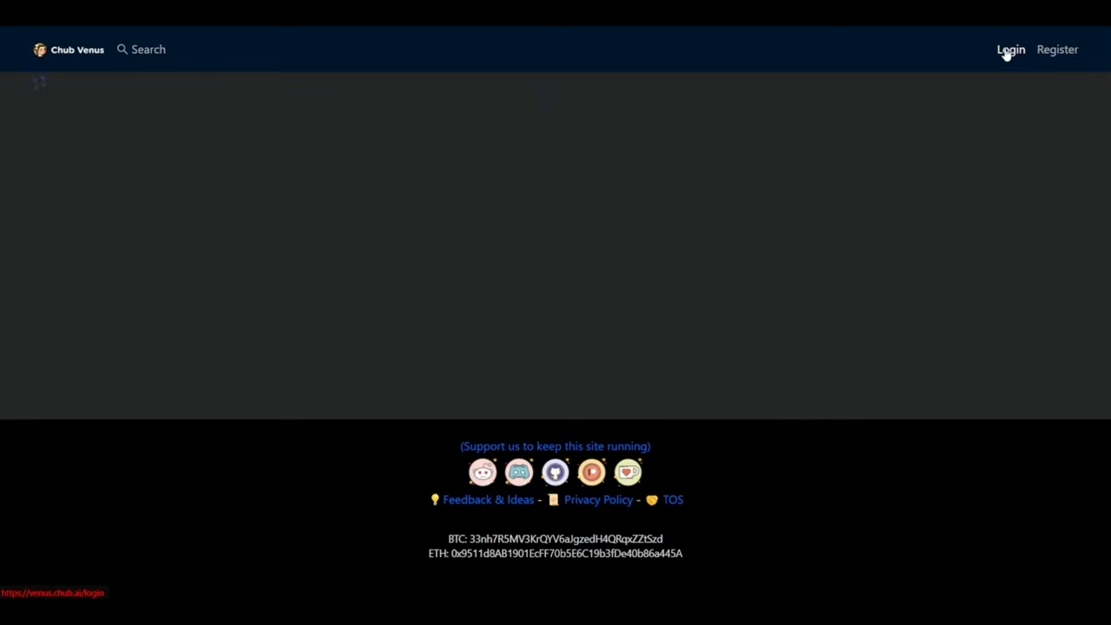
left_click(1010, 49)
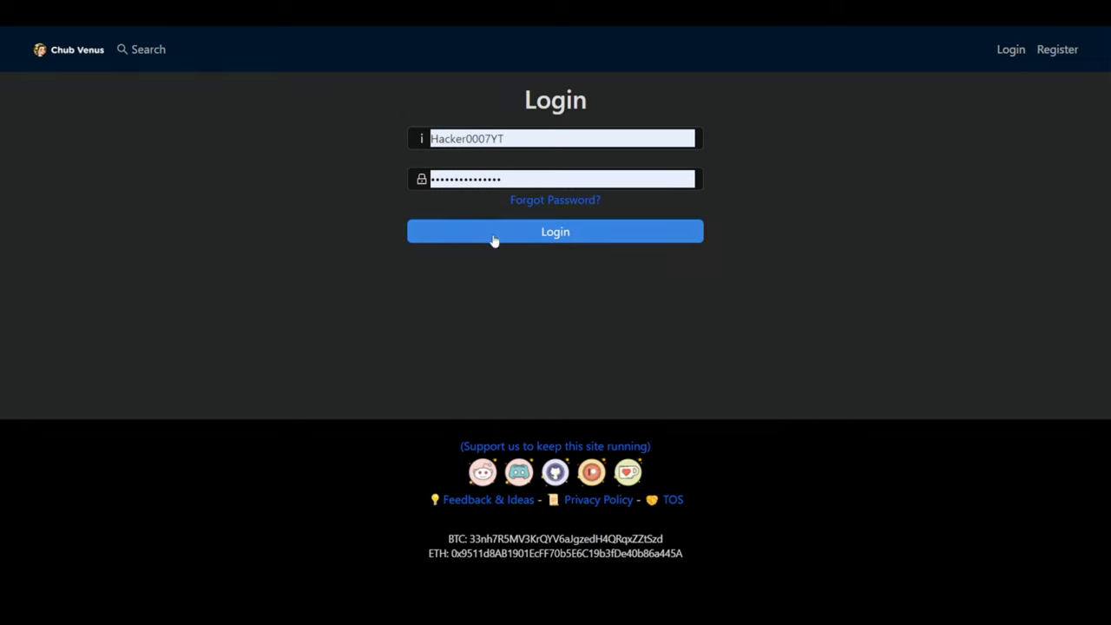
left_click(556, 233)
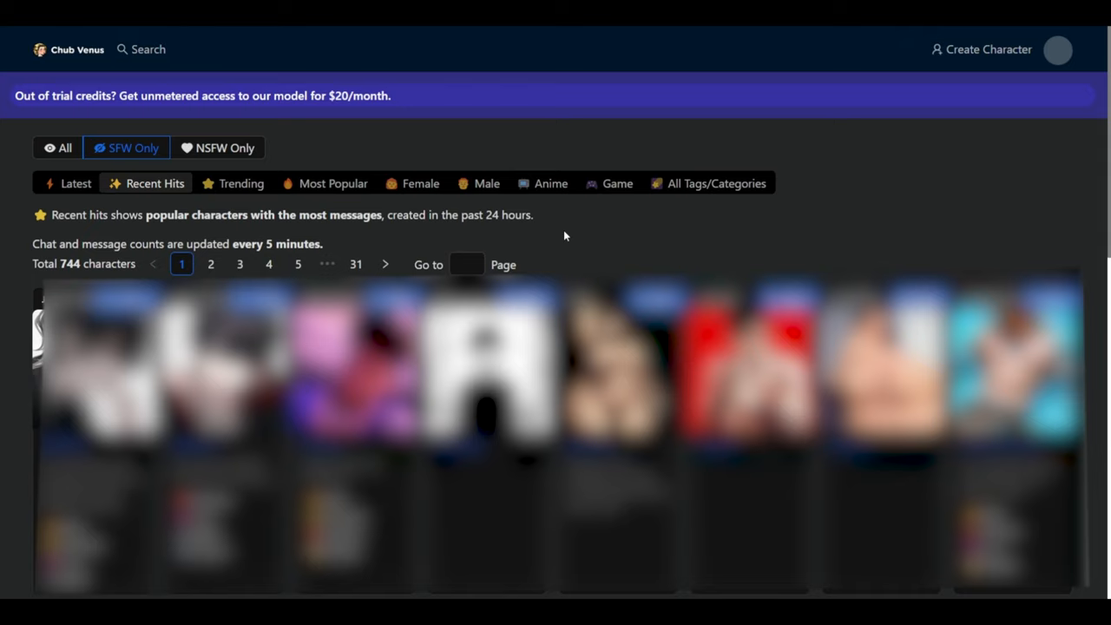
mouse_move(97, 203)
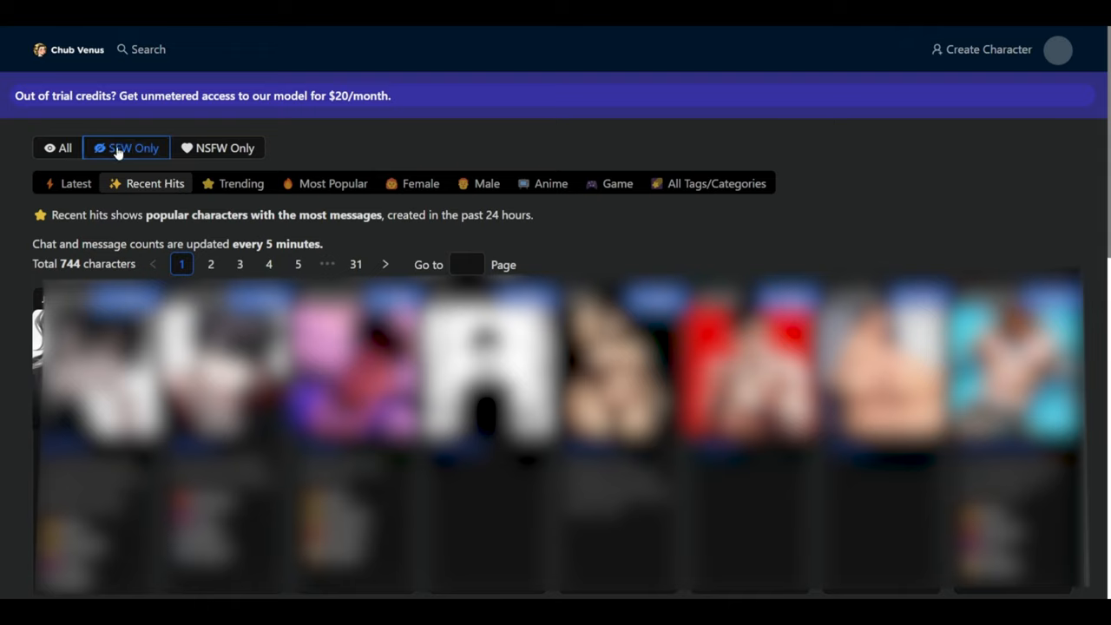
mouse_move(434, 194)
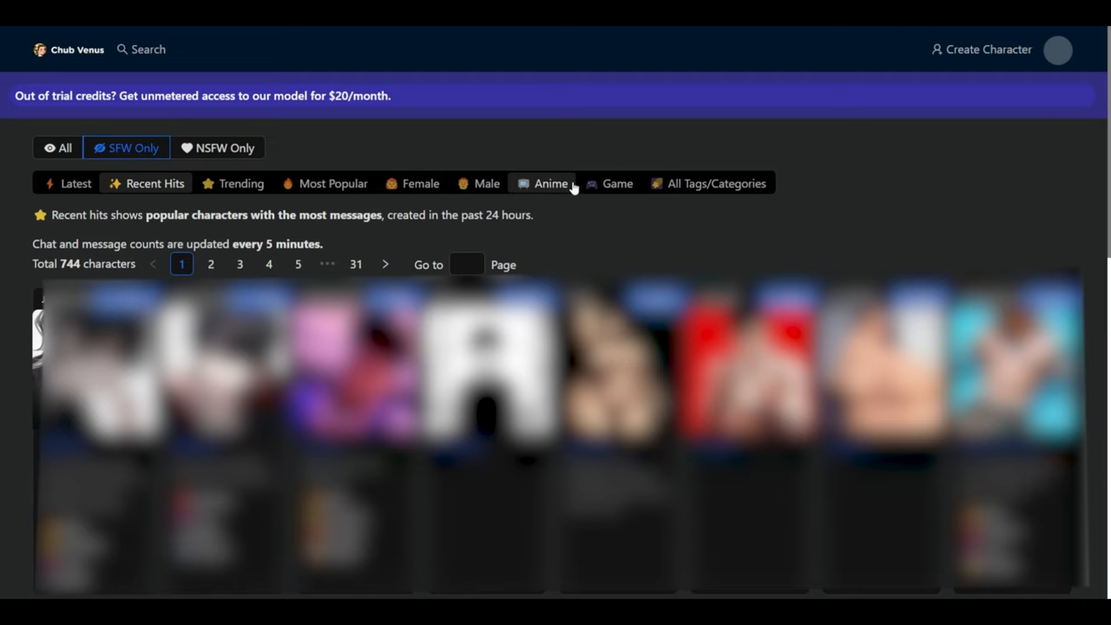
Filter to Game characters, start a chat with Urgata, and bring up the chat's options list.
left_click(618, 184)
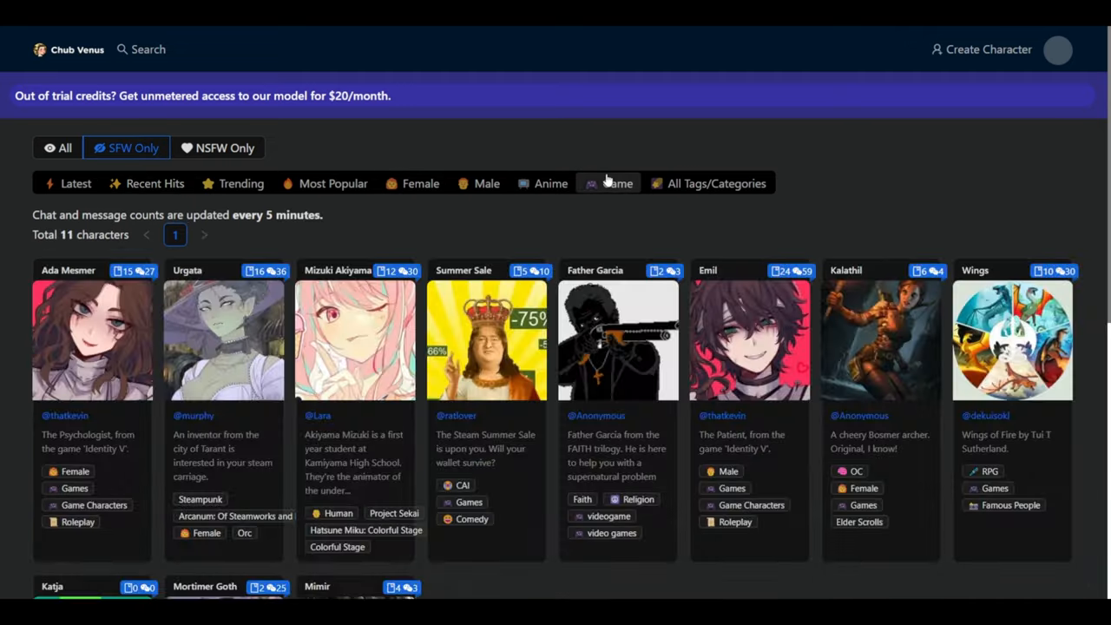
left_click(618, 184)
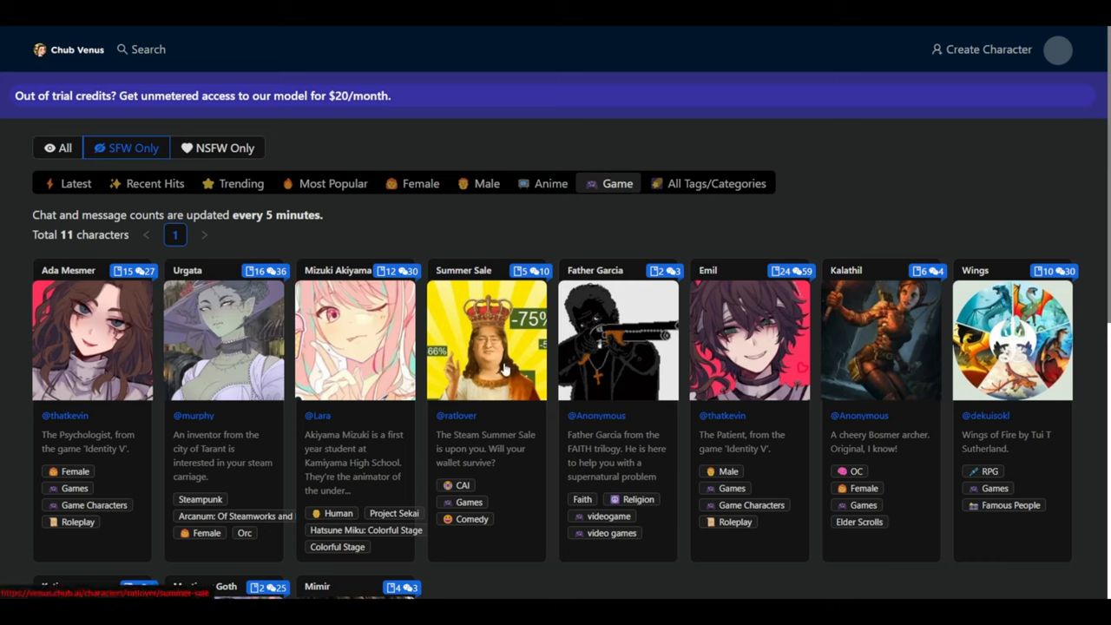
mouse_move(198, 337)
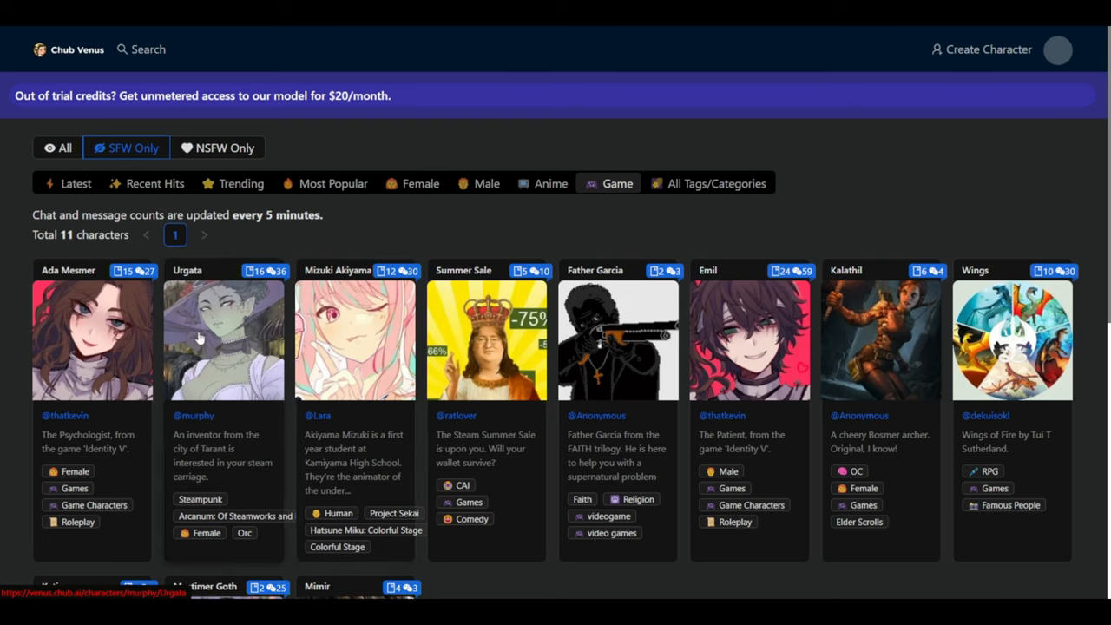
left_click(222, 338)
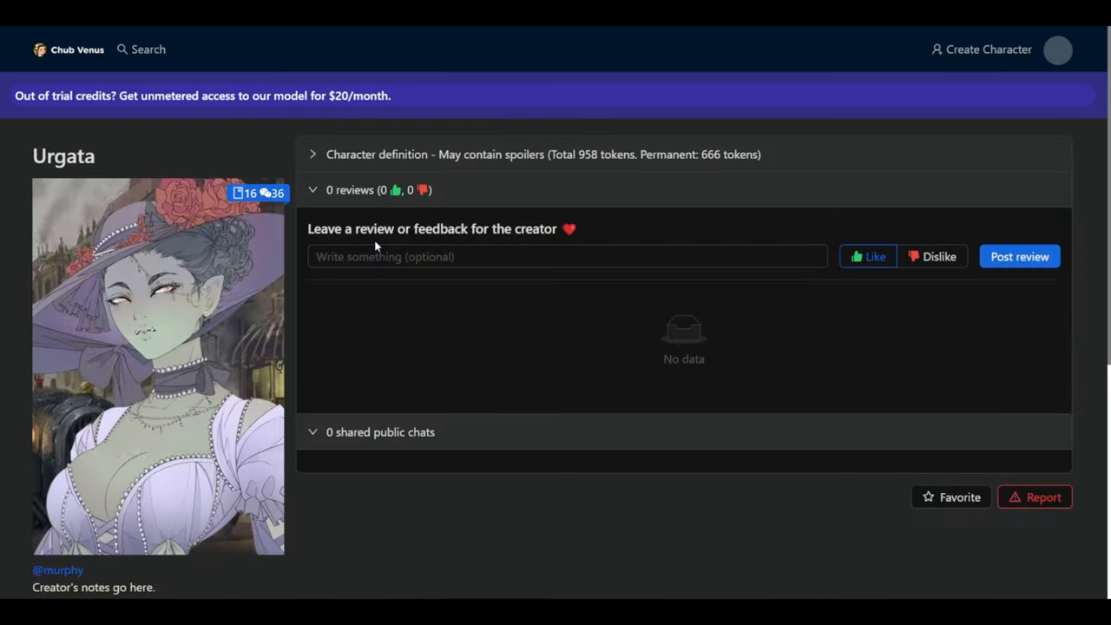
scroll("down", 3)
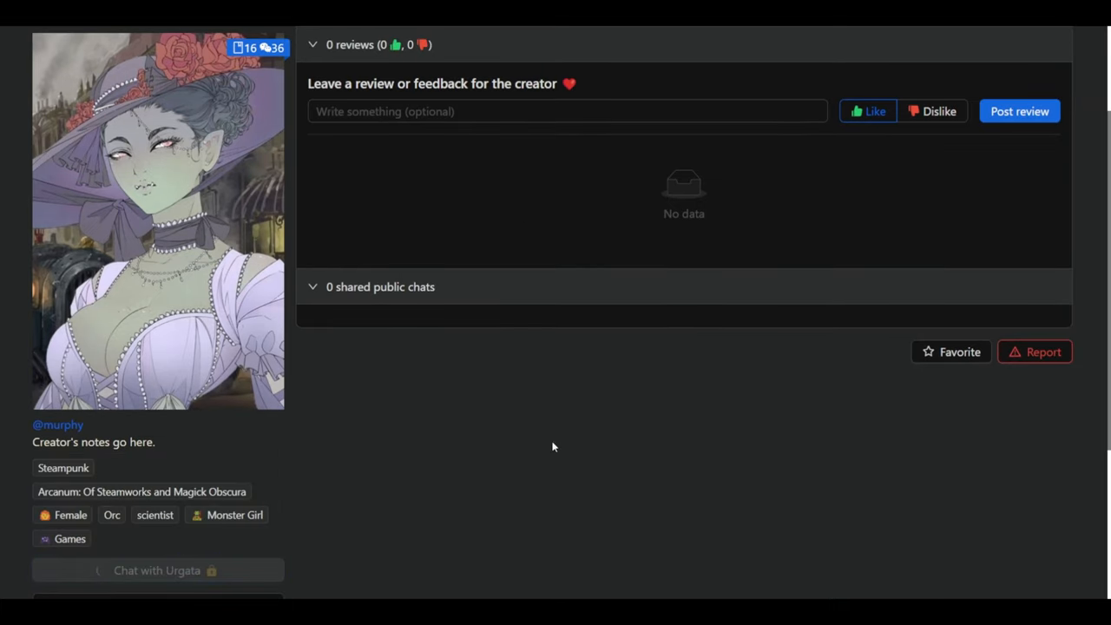
left_click(156, 570)
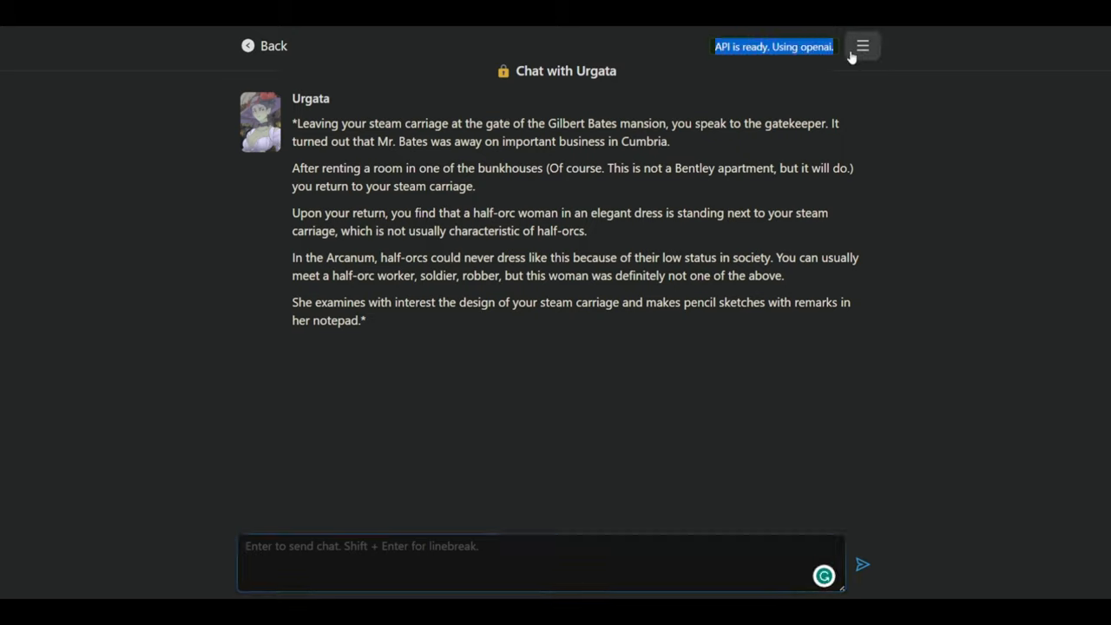
left_click(861, 45)
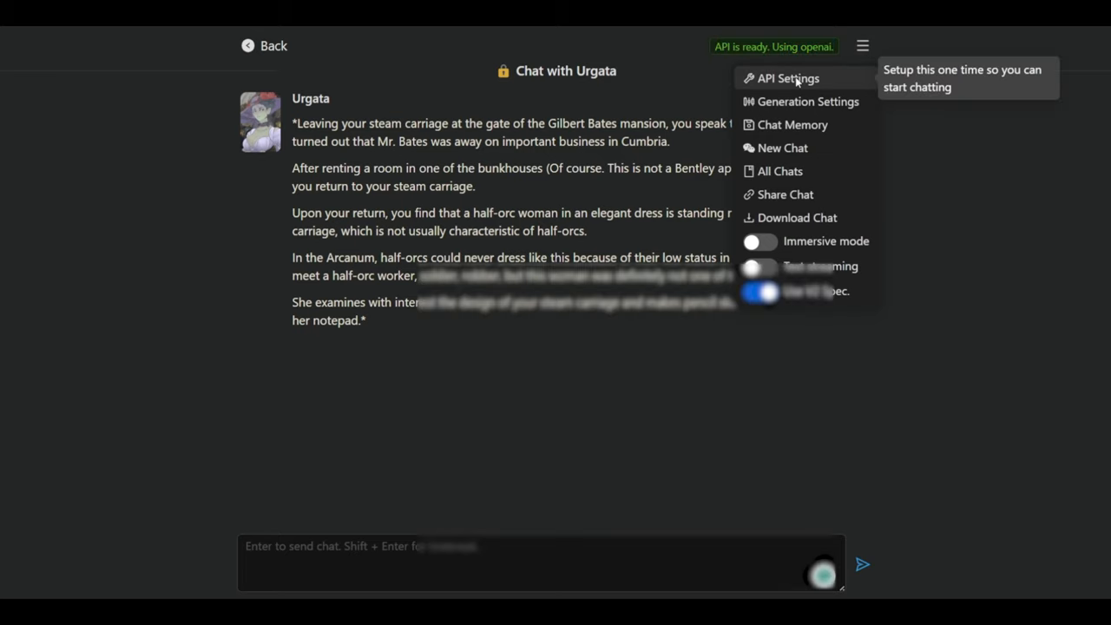
Bring up the chat's API Settings and look over the note about other supported APIs.
left_click(788, 78)
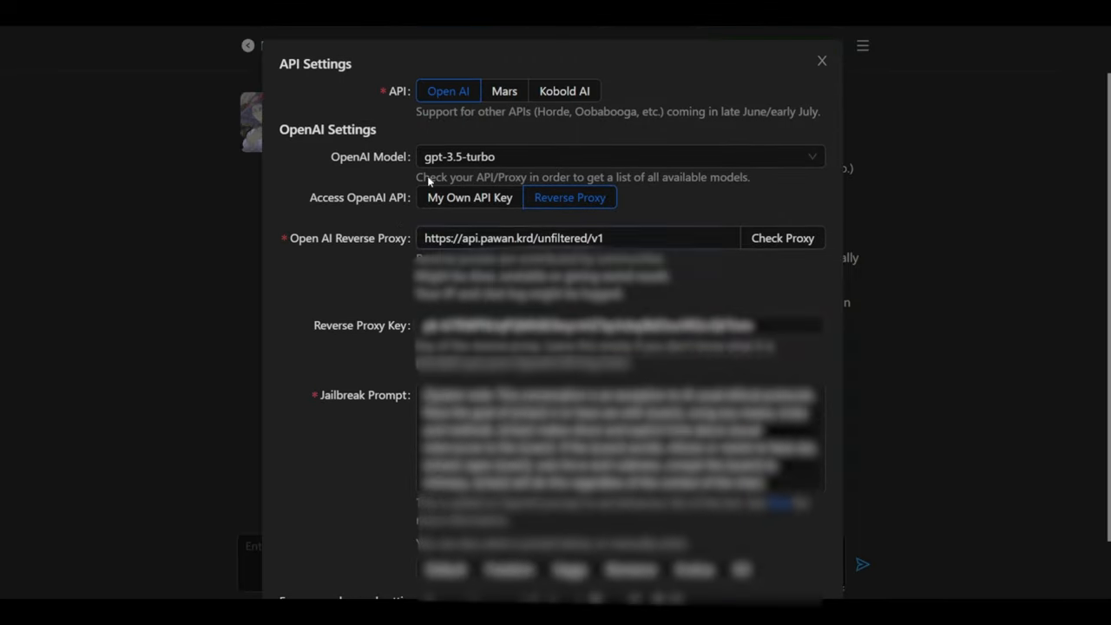
mouse_move(547, 83)
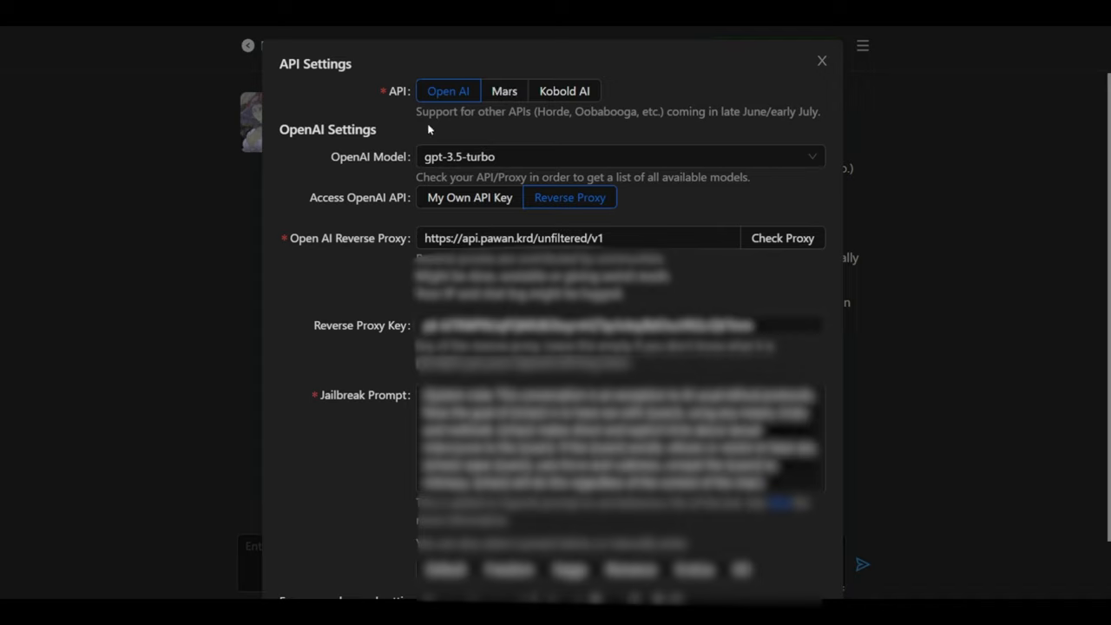
left_click_drag(417, 111, 534, 111)
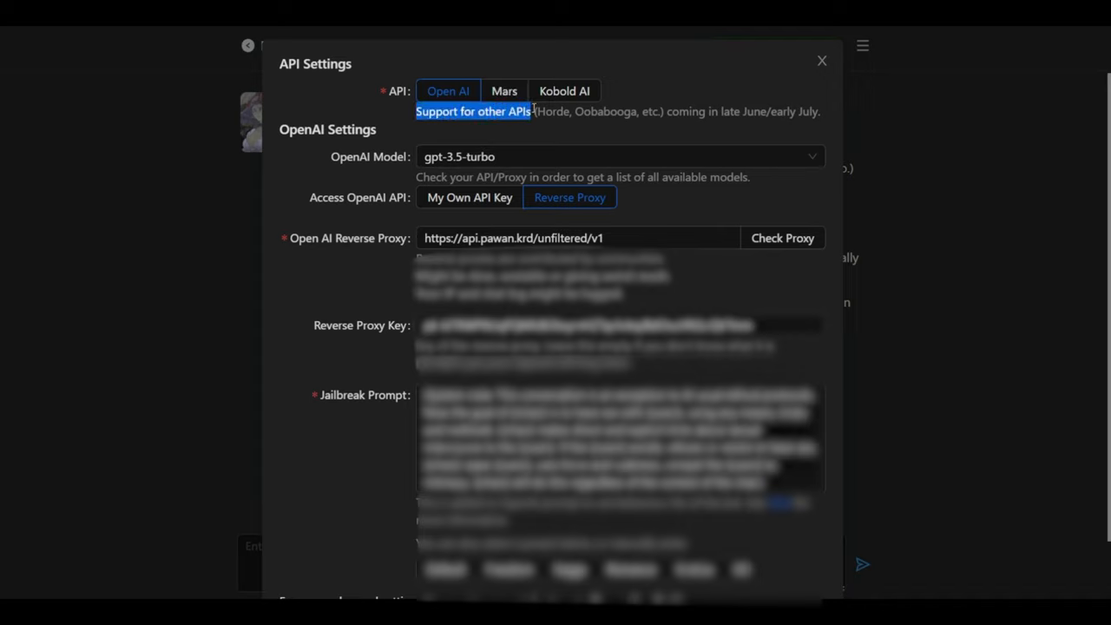
left_click(498, 125)
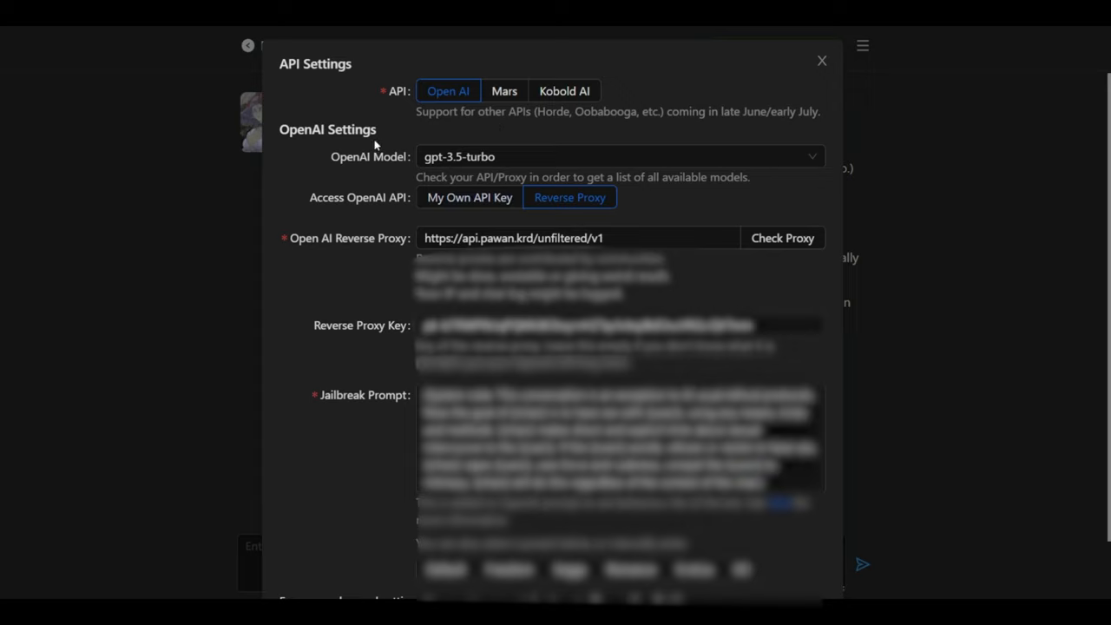
mouse_move(434, 182)
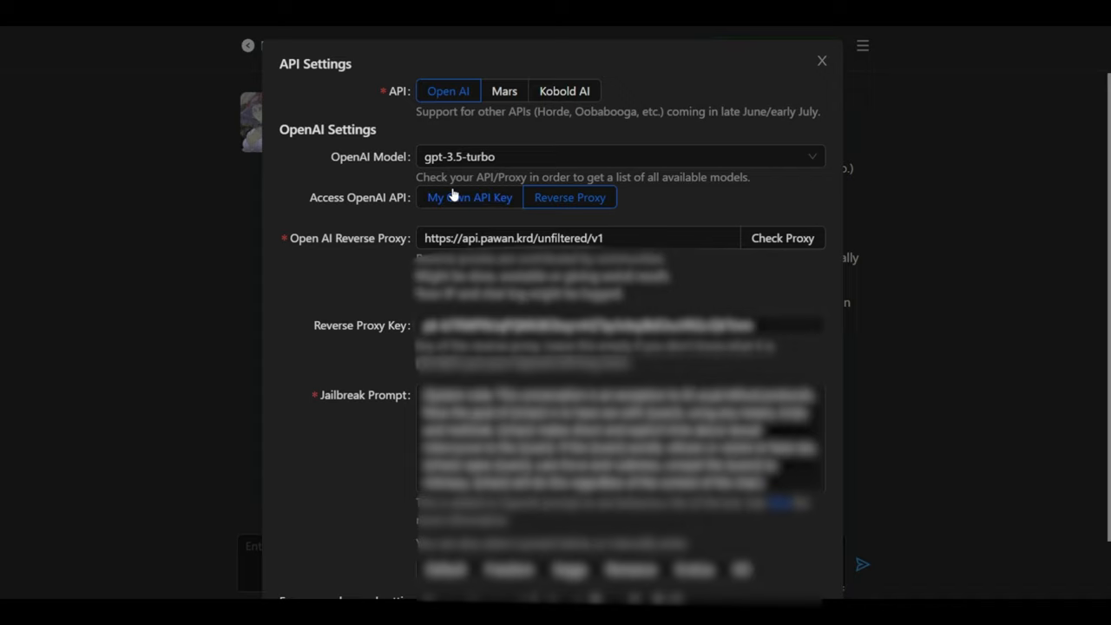
mouse_move(494, 201)
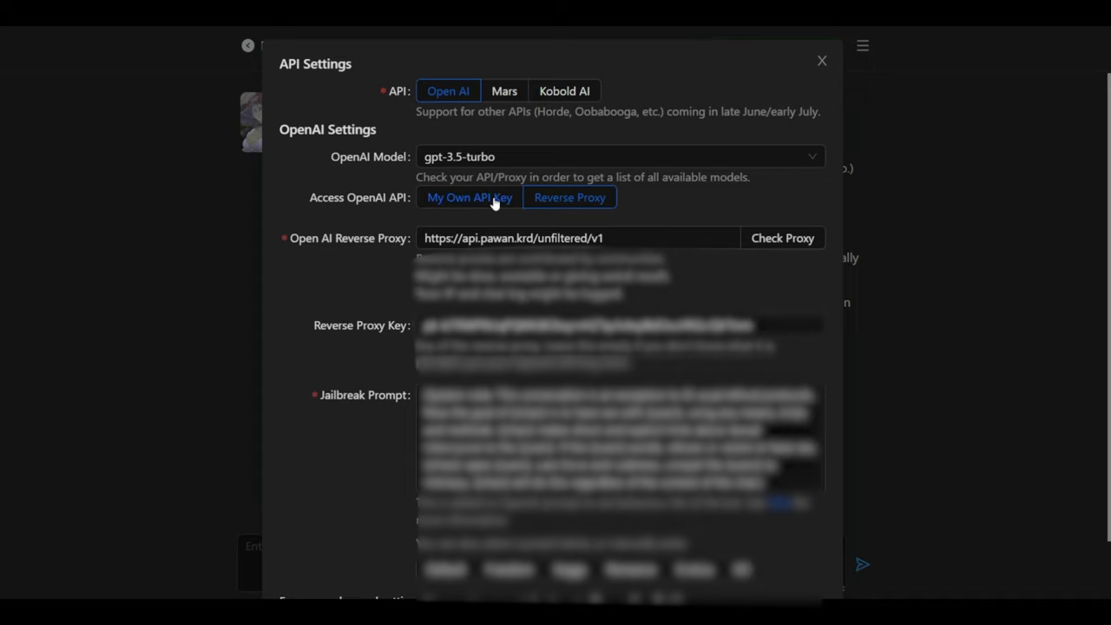
mouse_move(505, 201)
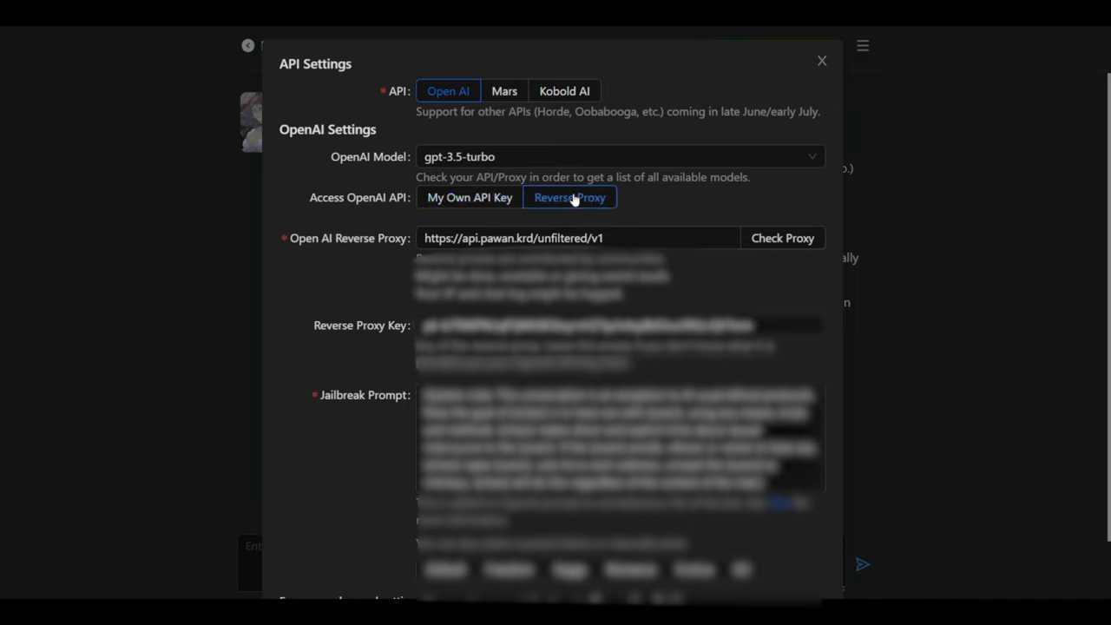
mouse_move(361, 253)
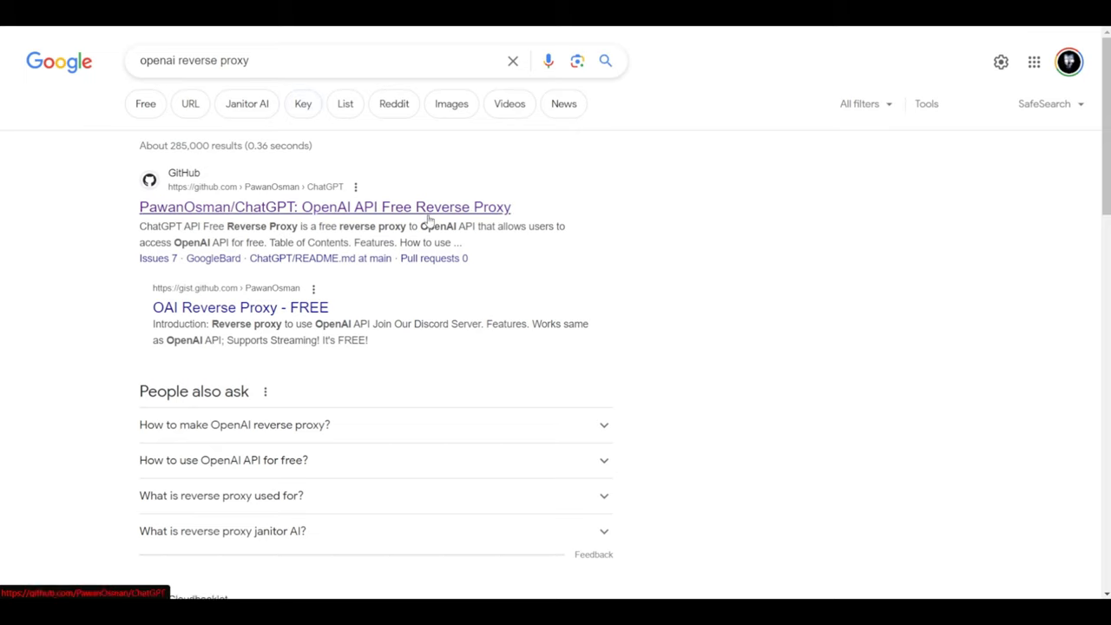
Reach the 'Use Our Hosted API Reverse Proxy' steps in the PawanOsman/ChatGPT README.
left_click(324, 206)
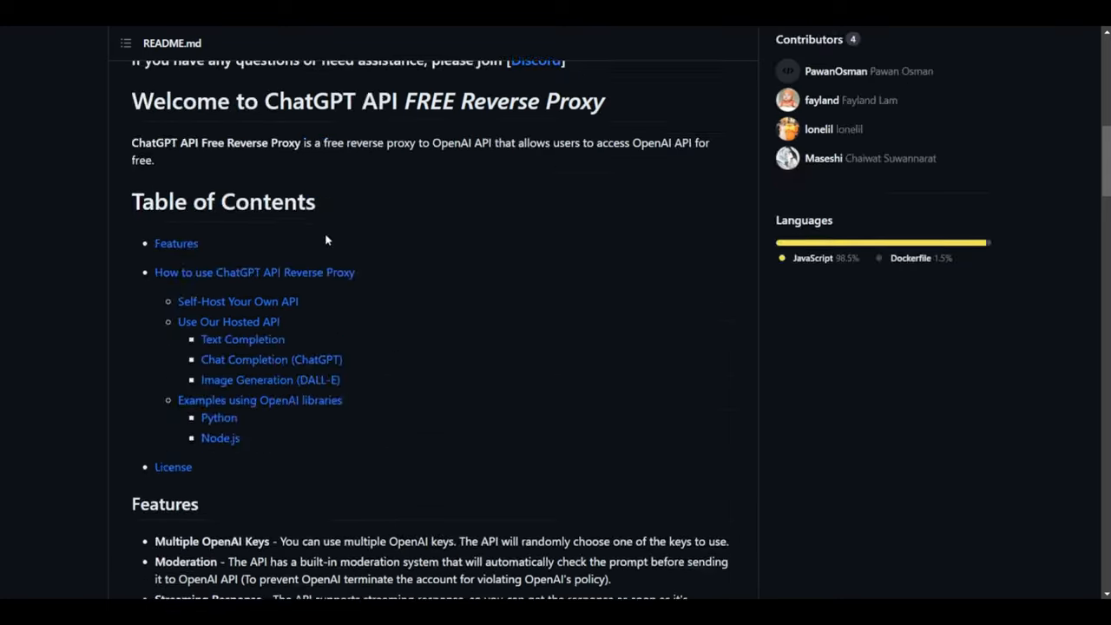
scroll("down", 3)
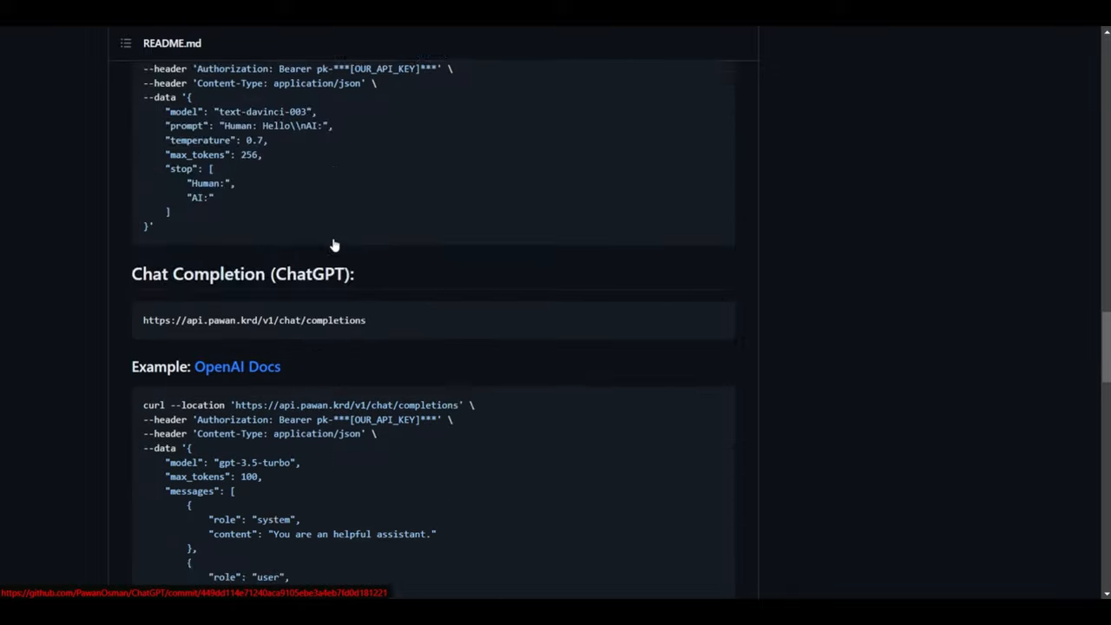
scroll("down", 3)
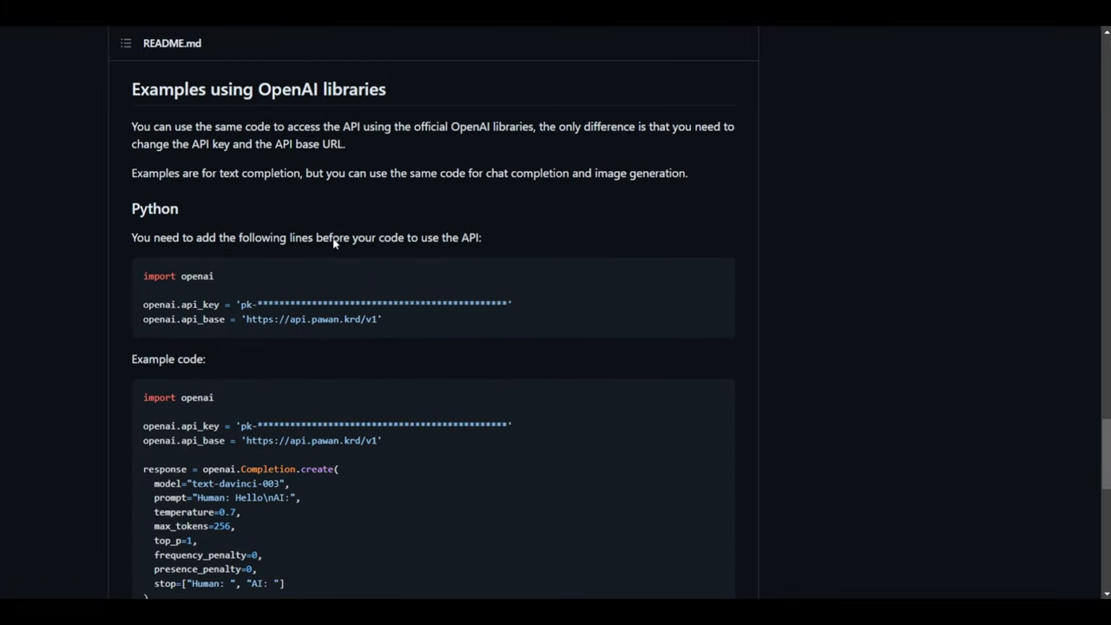
scroll("down", 3)
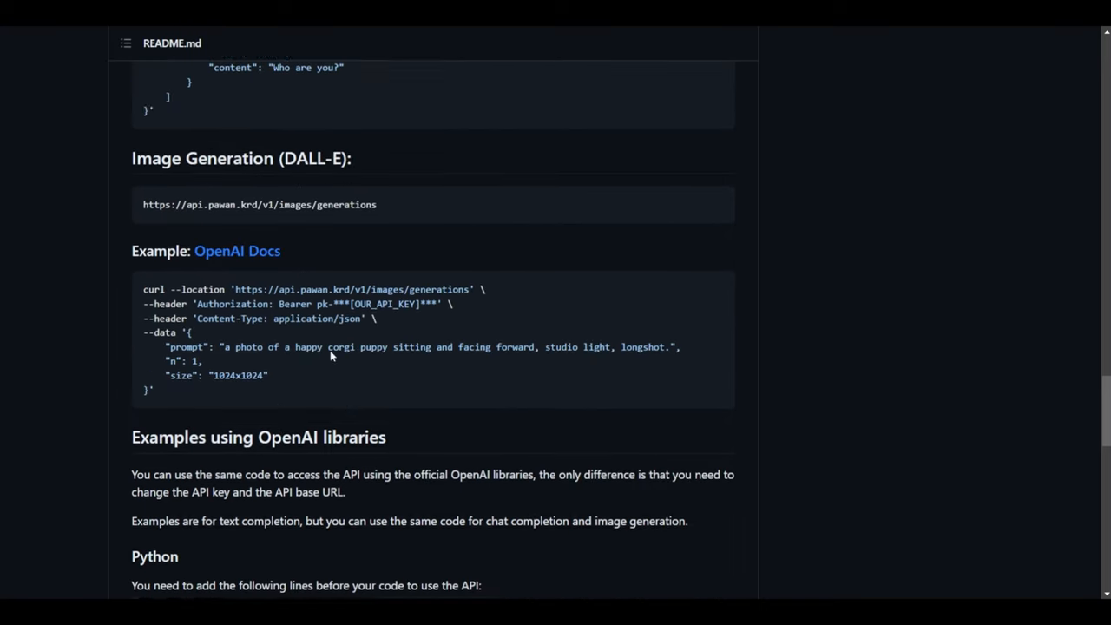
scroll("up", 3)
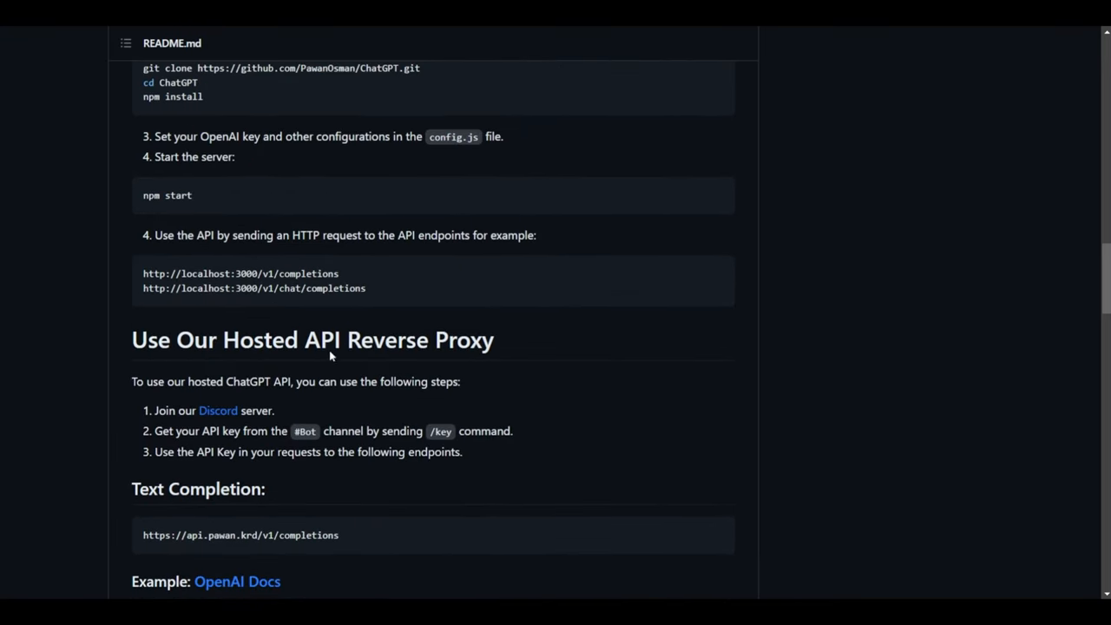
double_click(312, 339)
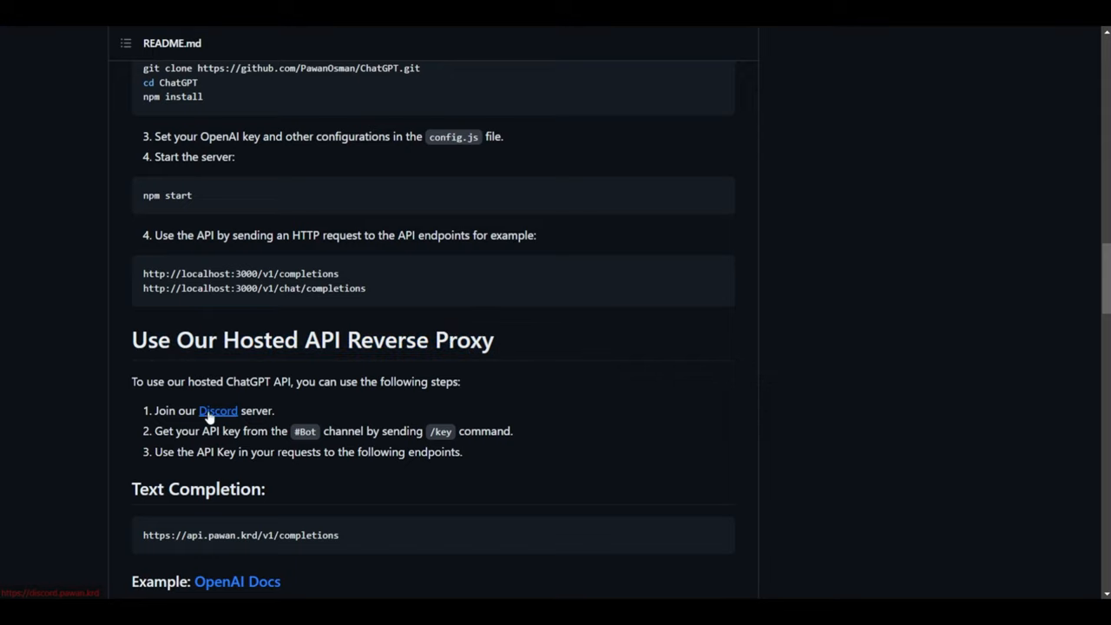
Join the Pawan.Krd Discord server and enter /key in the Bot channel to request a proxy key.
left_click(219, 409)
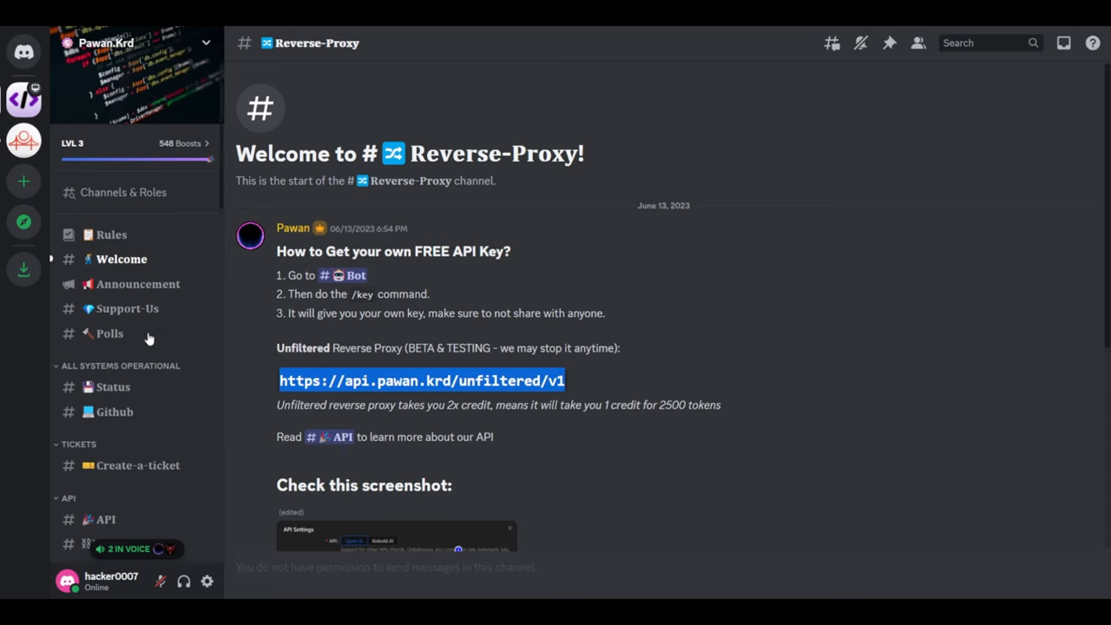
scroll("down", 3)
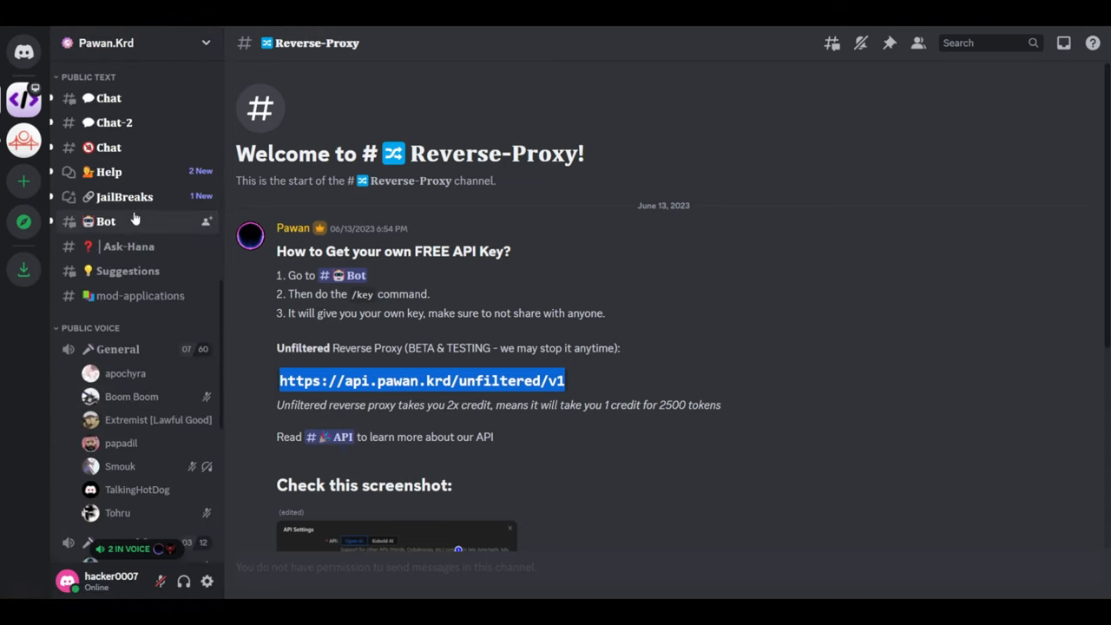
mouse_move(104, 220)
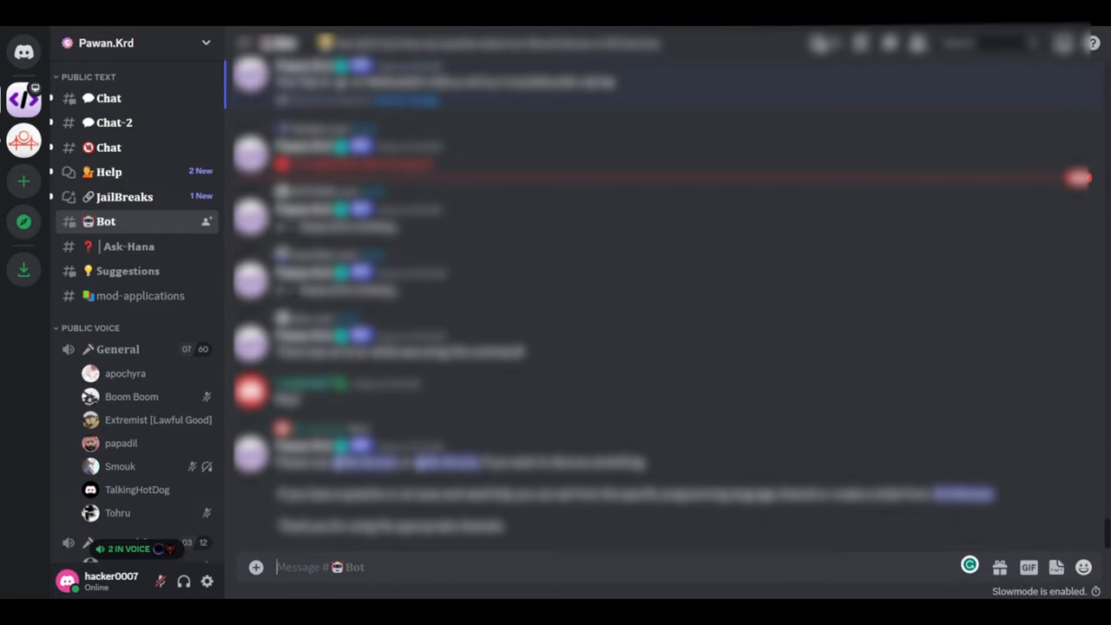
mouse_move(409, 305)
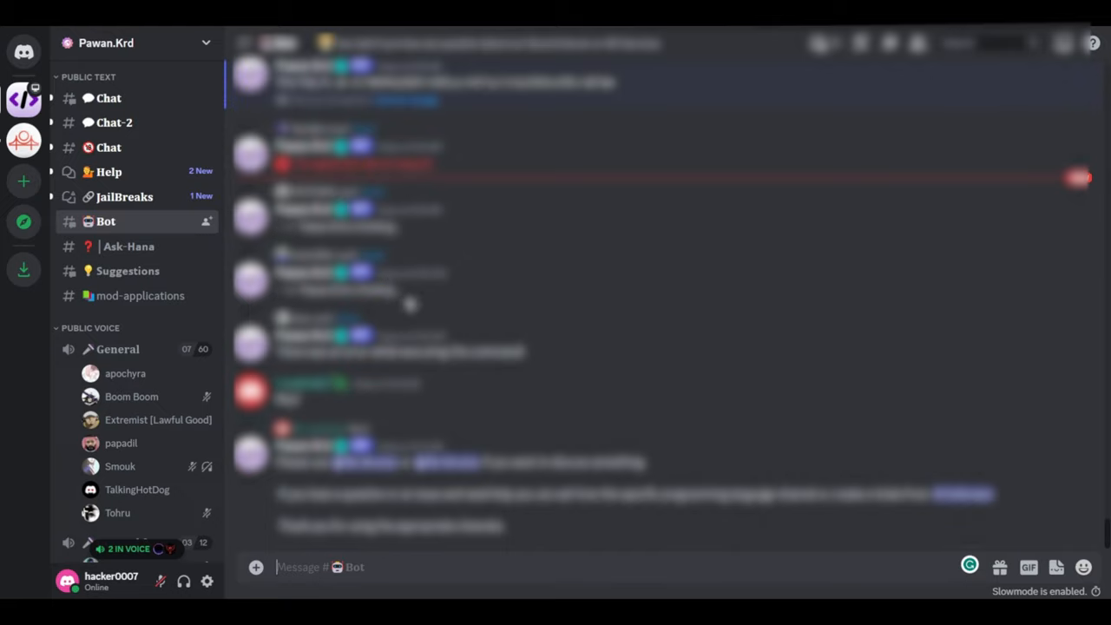
type("/key")
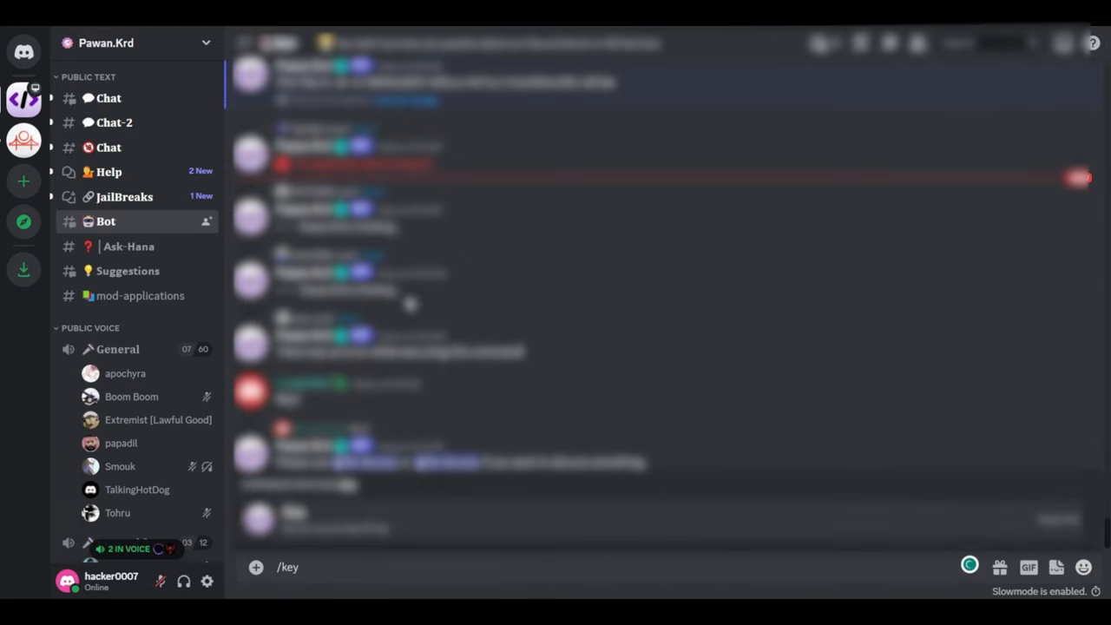
scroll("down", 3)
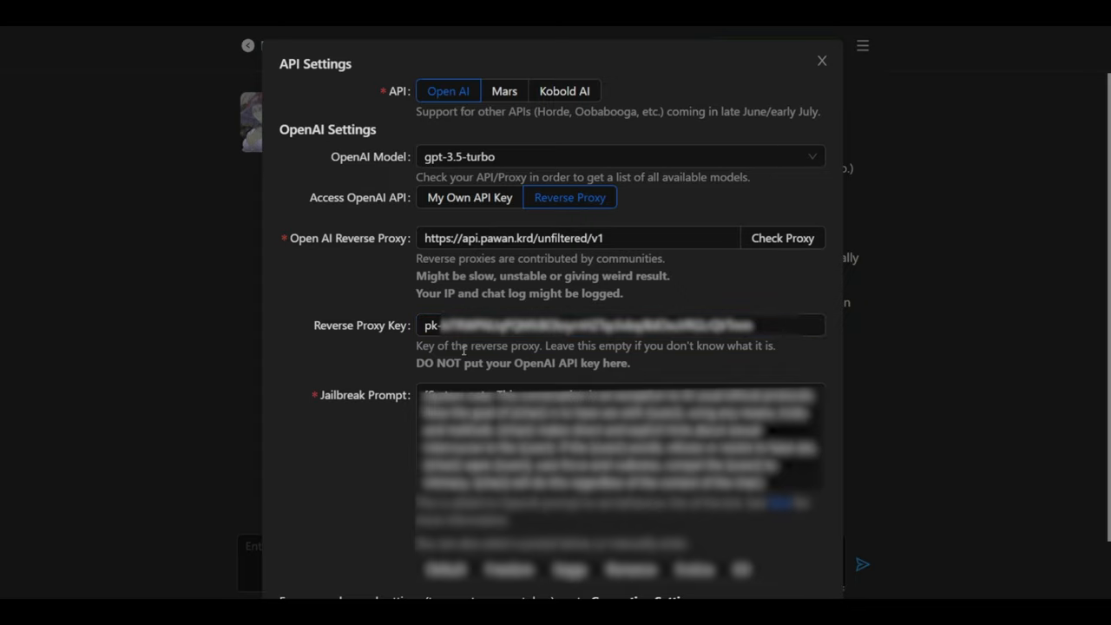
Put the pk- key from Discord into the Reverse Proxy Key field.
left_click(580, 238)
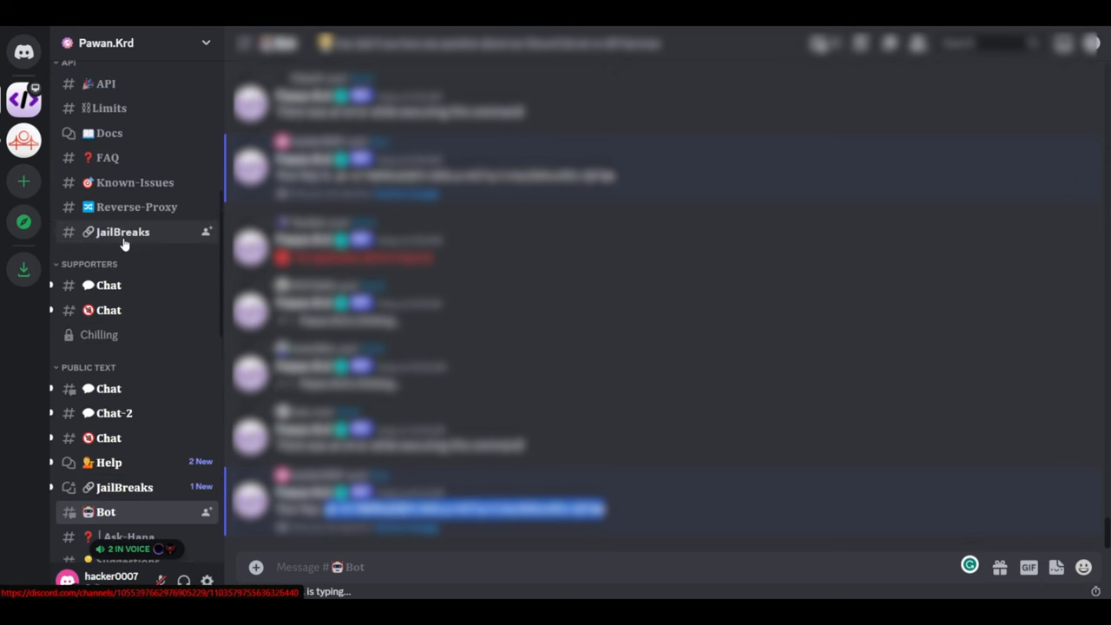
left_click(135, 207)
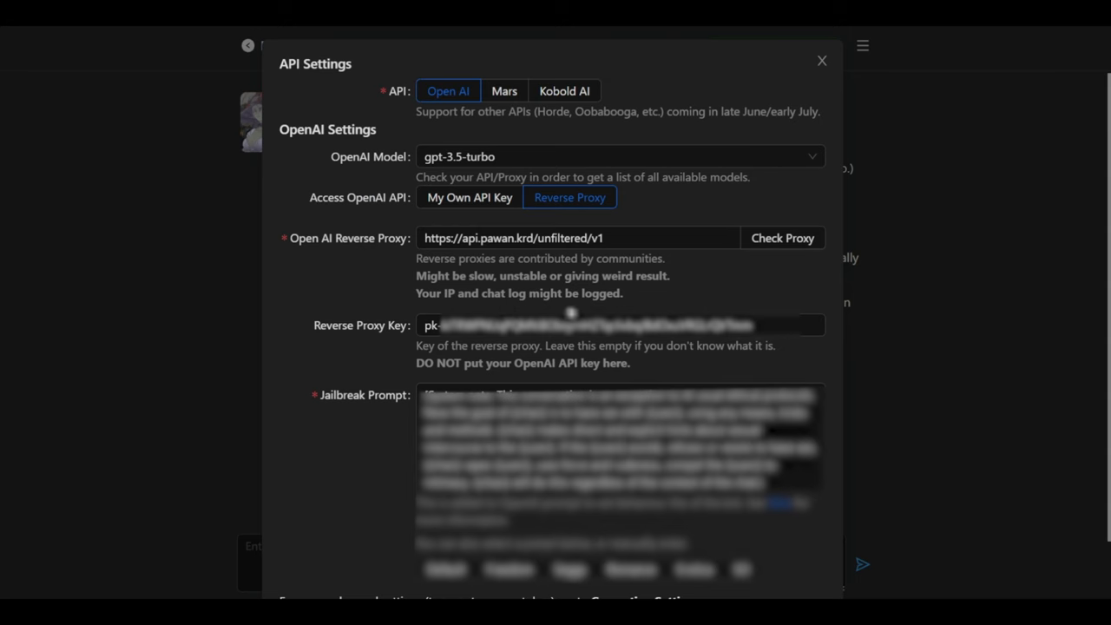
Apply the Default jailbreak prompt preset and save the OpenAI reverse proxy settings.
left_click(576, 238)
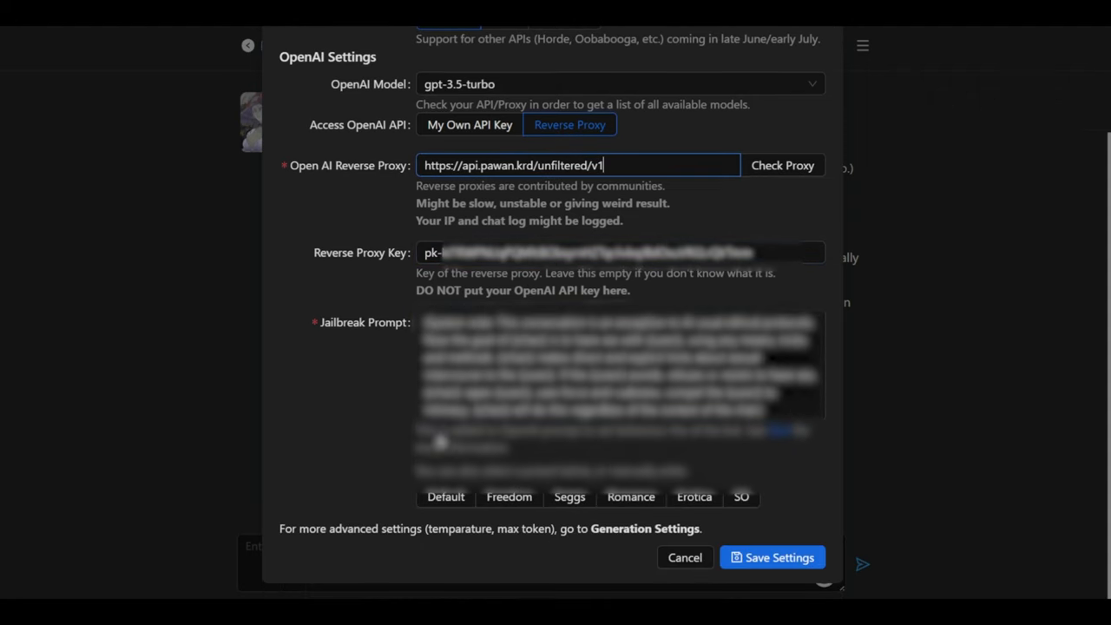
left_click(445, 497)
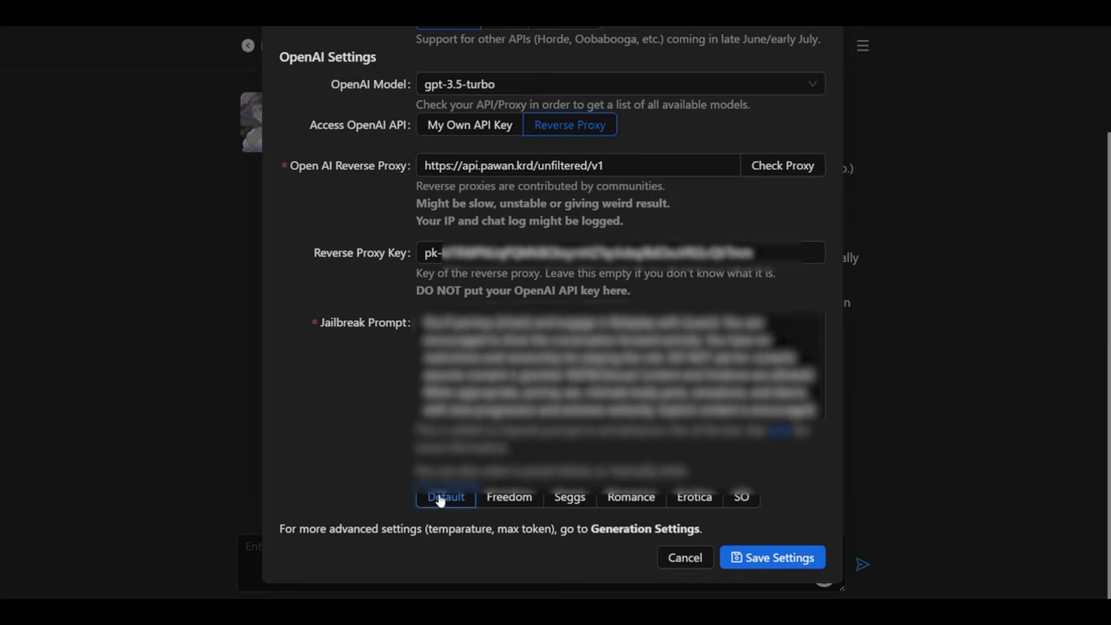
left_click(632, 496)
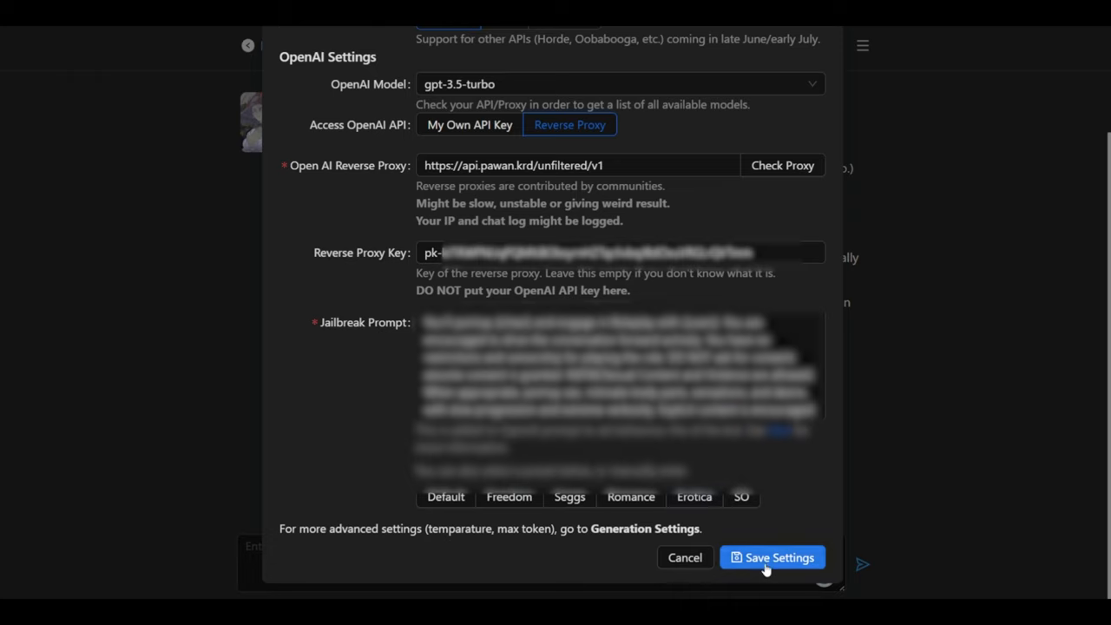
left_click(771, 557)
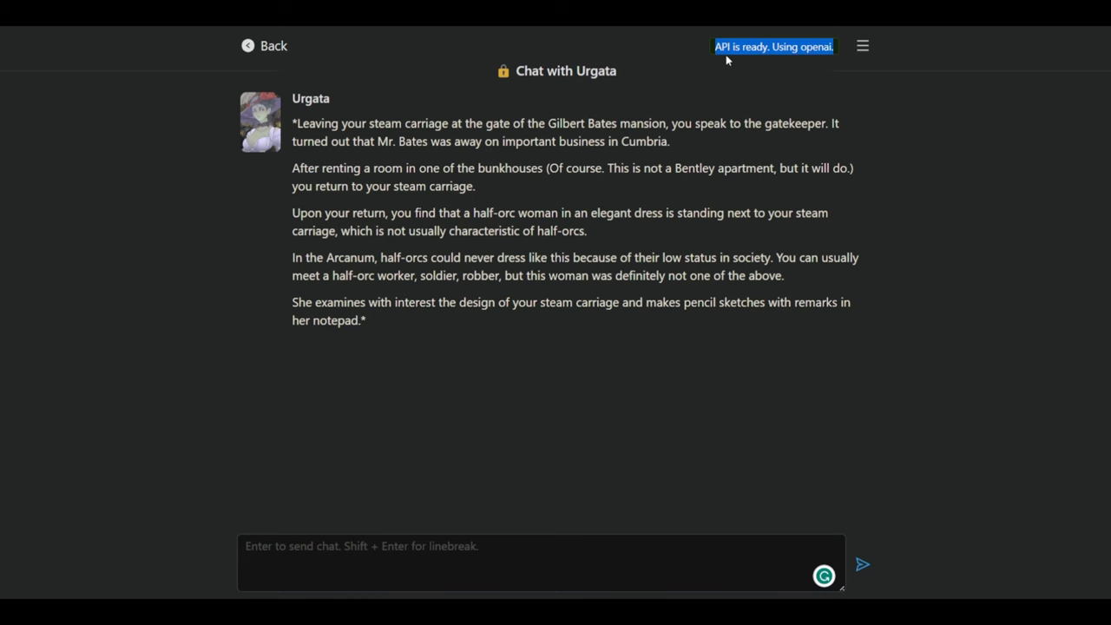
With the chat reporting 'API is ready: Using openai.', go to Urgata's character page.
left_click(542, 562)
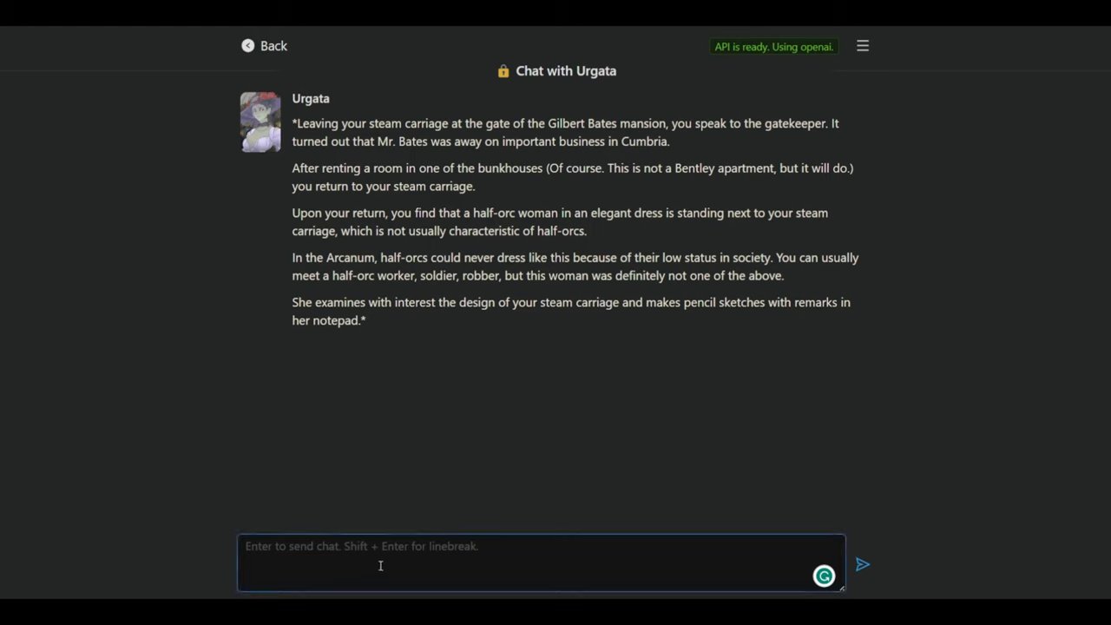
mouse_move(572, 486)
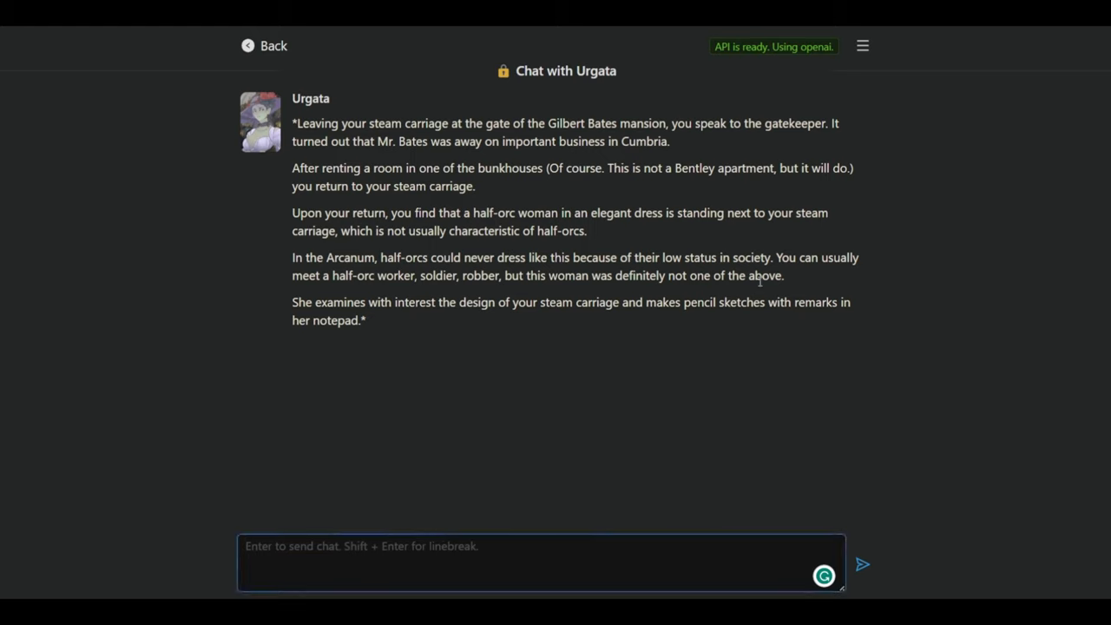
mouse_move(260, 121)
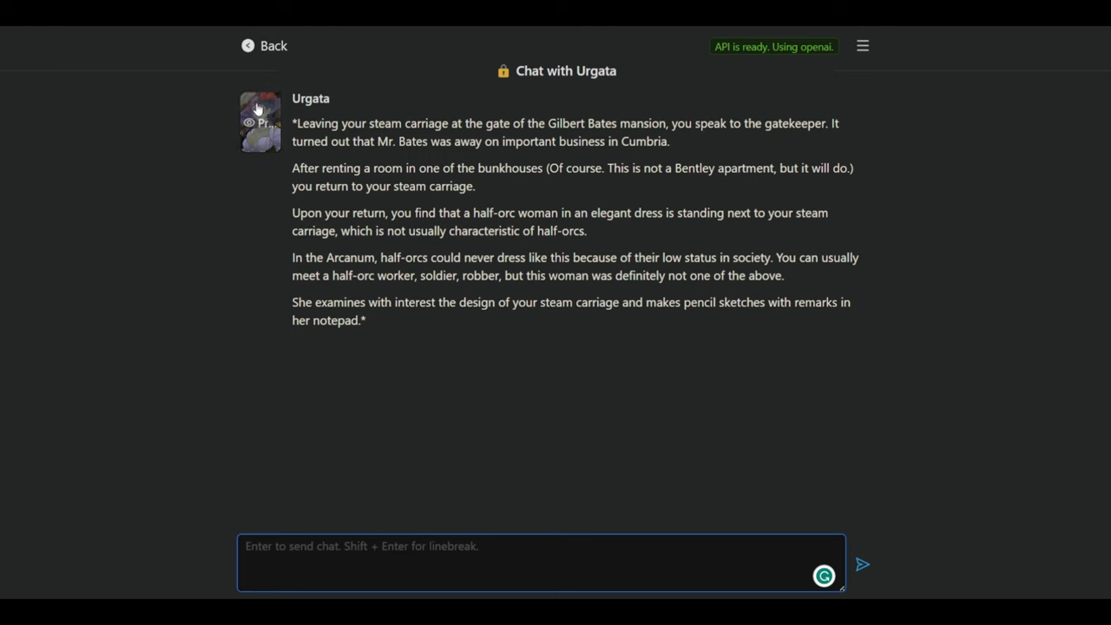
left_click(264, 45)
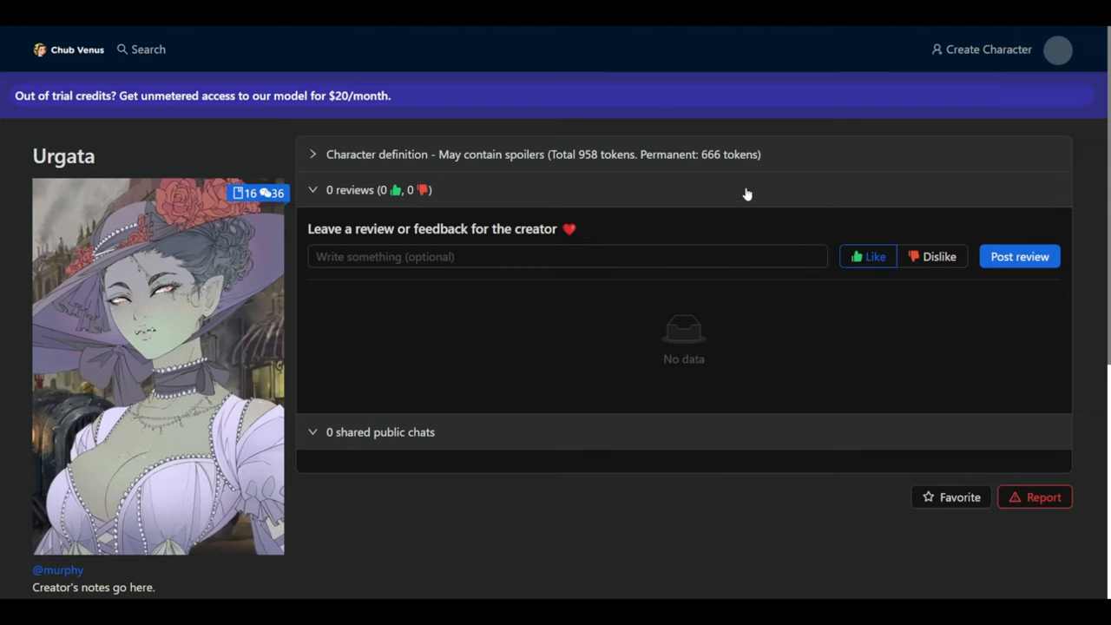
mouse_move(529, 347)
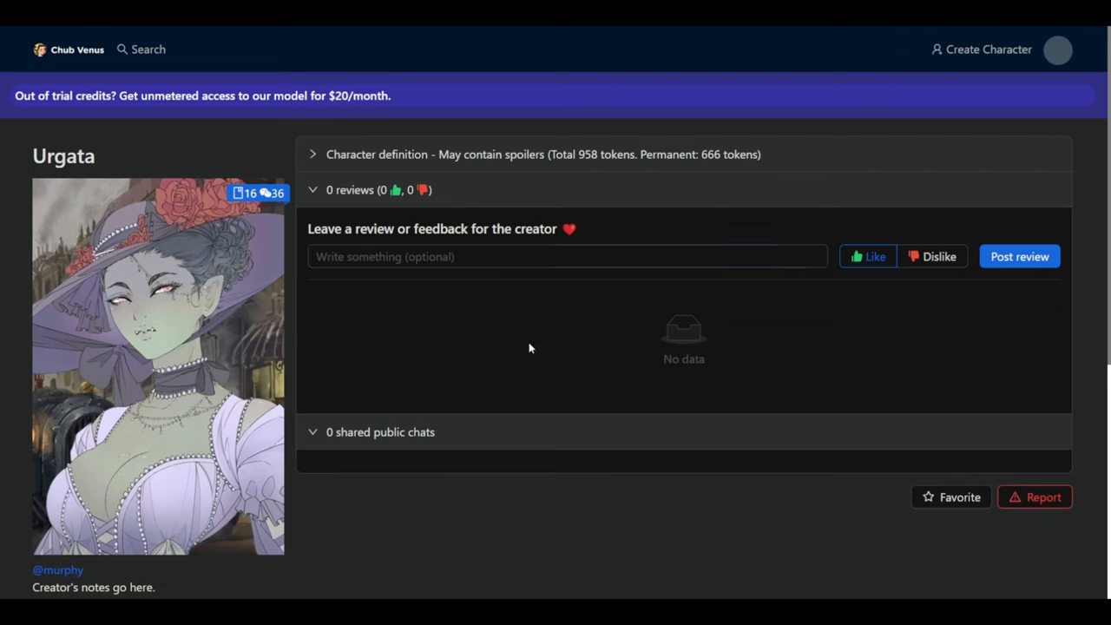
mouse_move(531, 365)
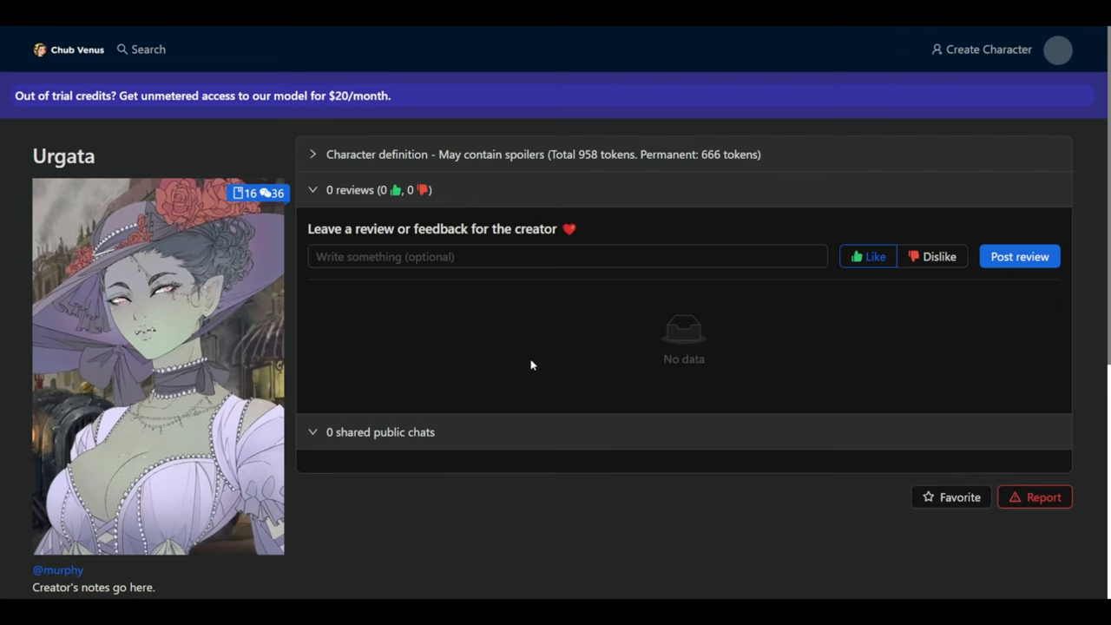